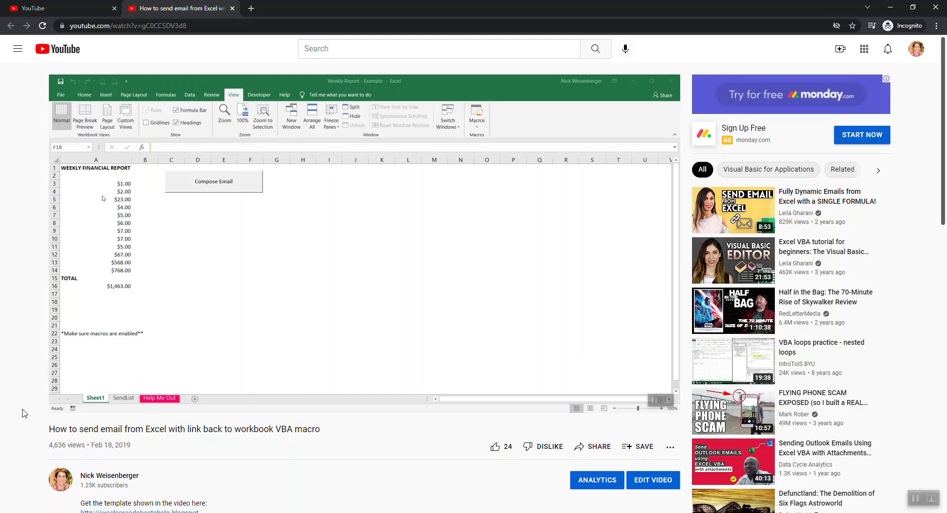
pyautogui.moveTo(103, 181)
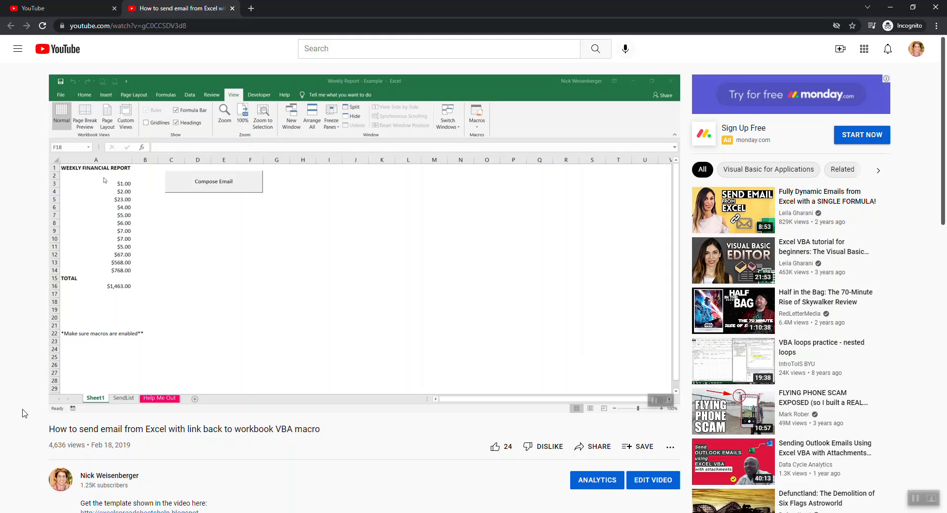
pyautogui.moveTo(38, 415)
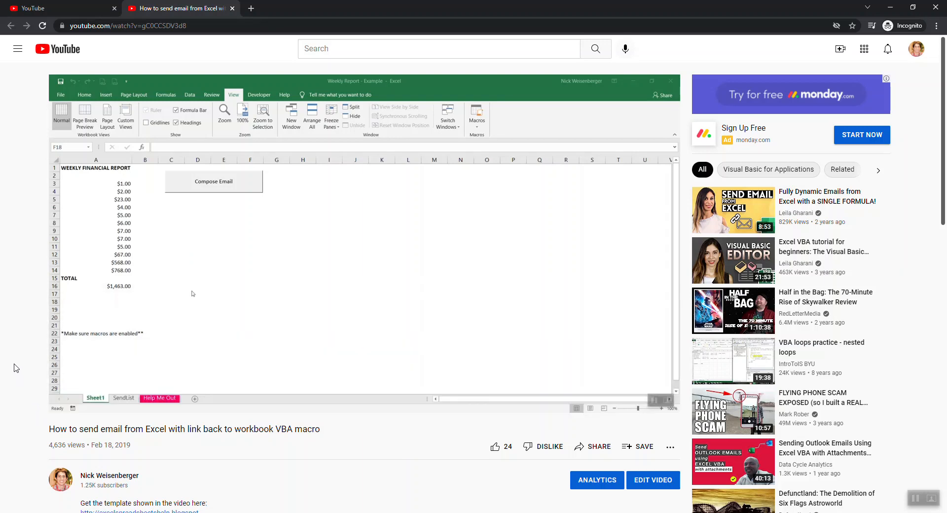
pyautogui.moveTo(195, 187)
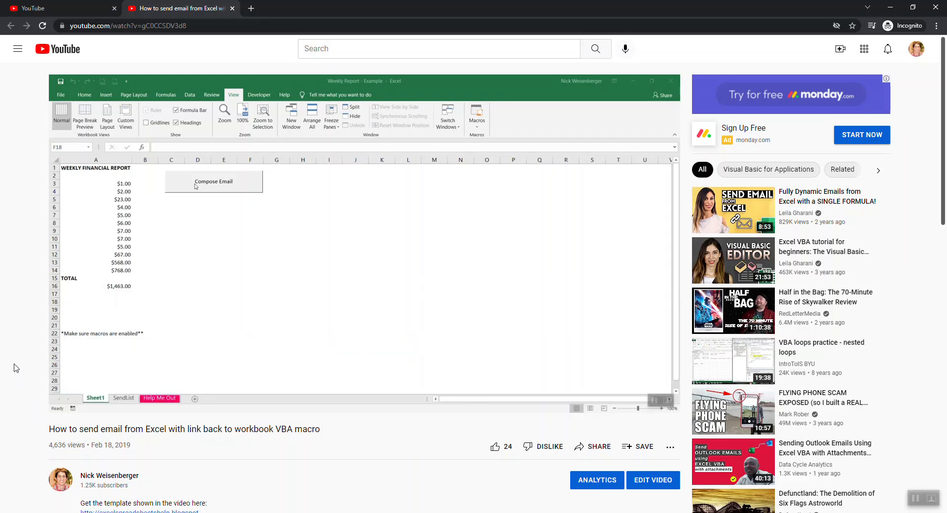
# Play the older tutorial's Compose Email demo, then pause the video.
pyautogui.click(249, 302)
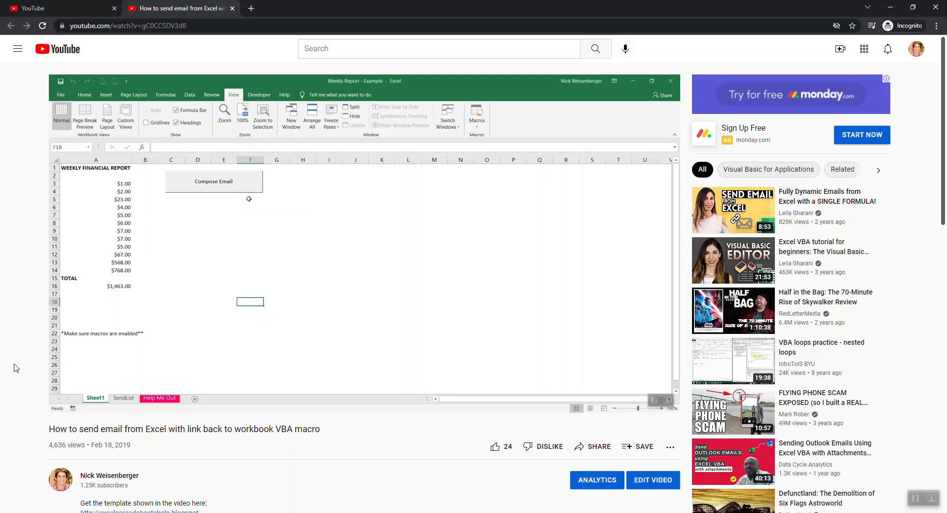
pyautogui.click(213, 182)
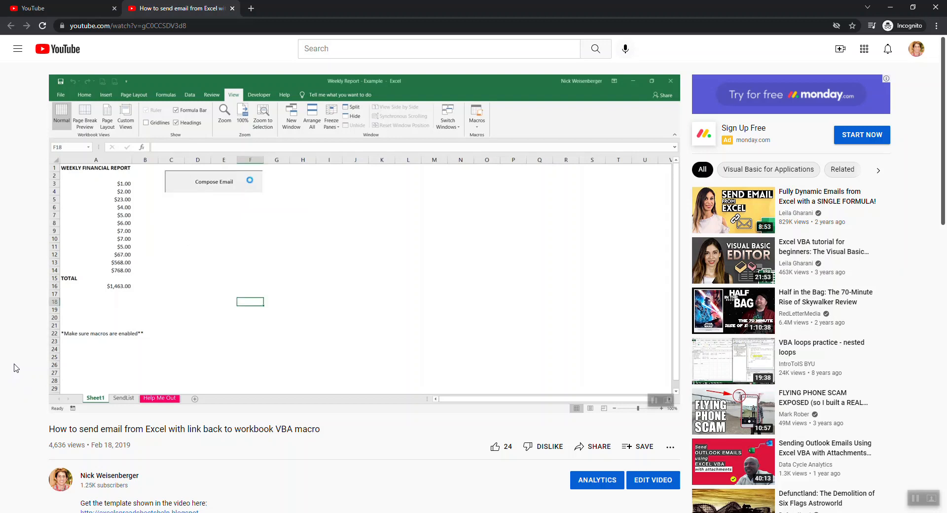
pyautogui.click(214, 181)
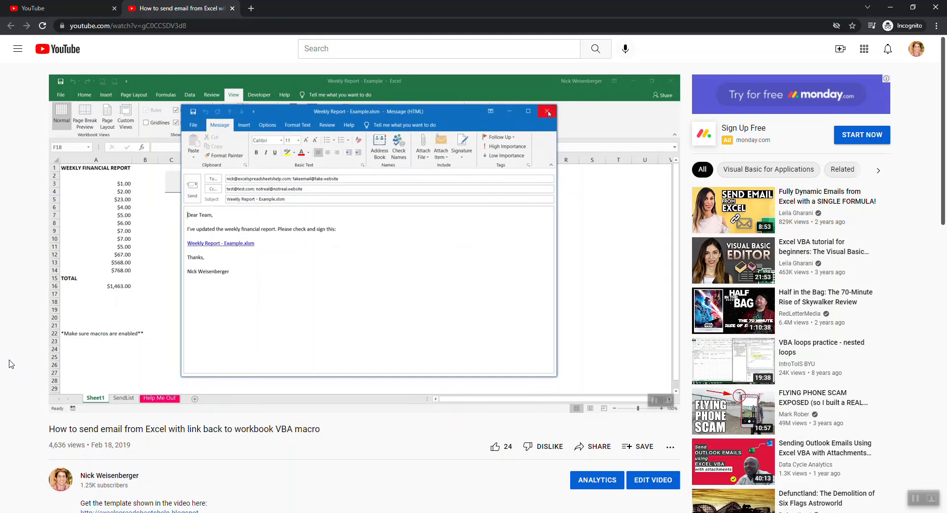
pyautogui.click(548, 112)
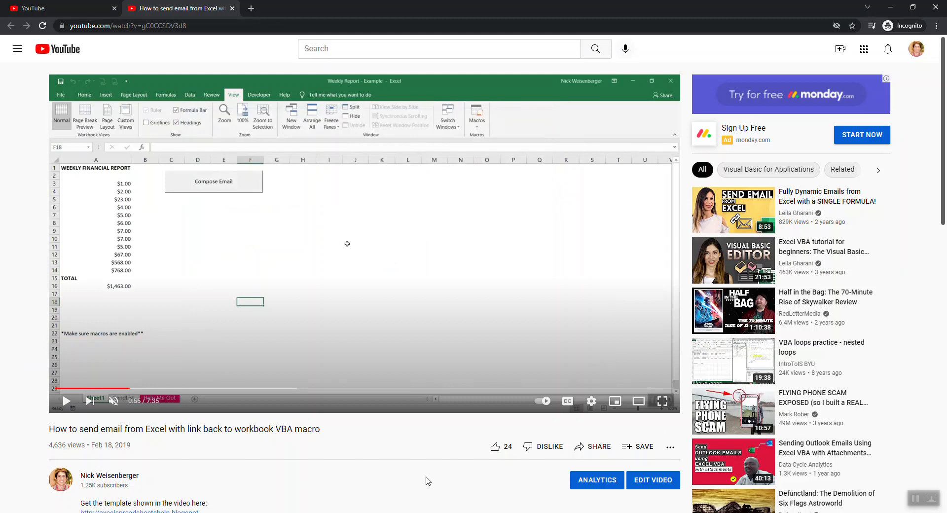
pyautogui.moveTo(368, 463)
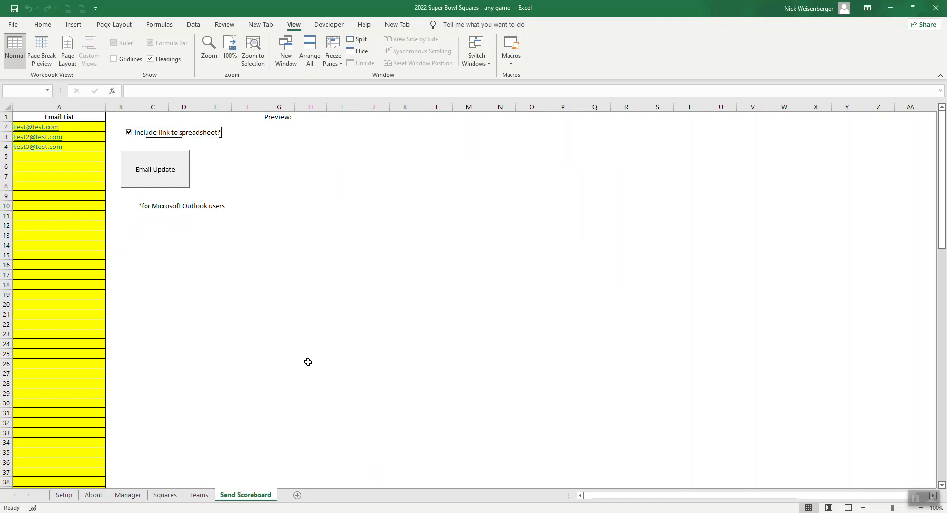
pyautogui.moveTo(158, 445)
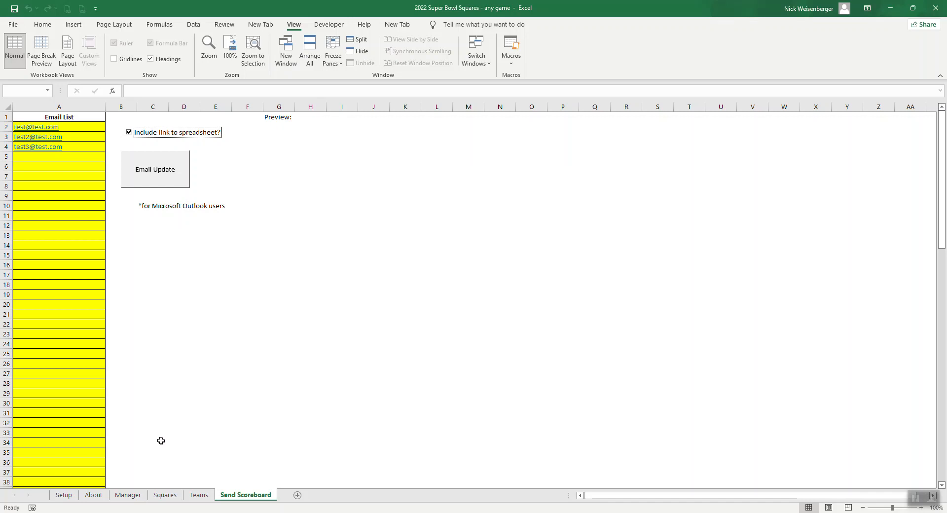
pyautogui.click(165, 496)
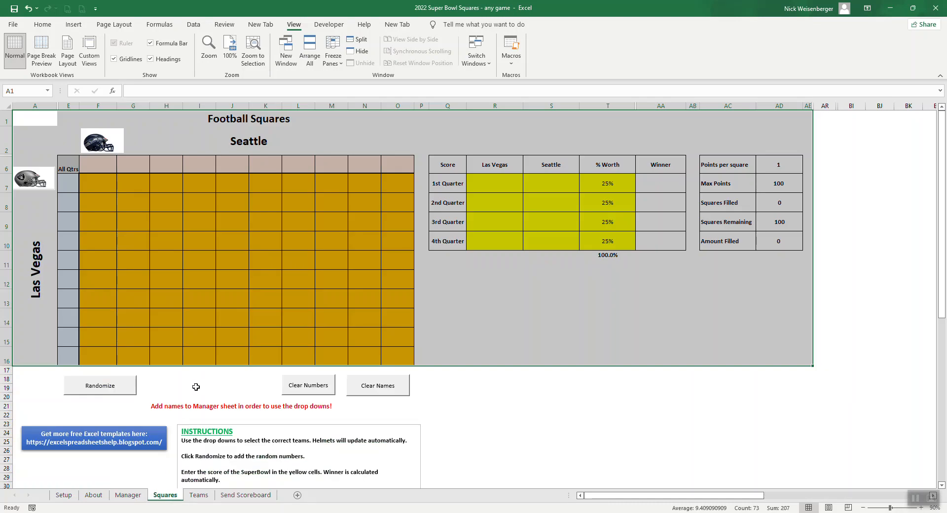
pyautogui.click(494, 423)
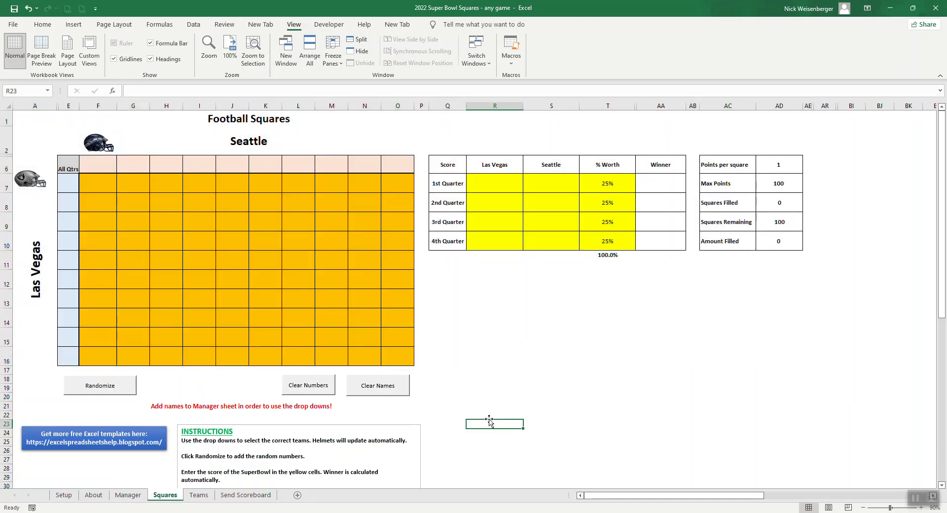
pyautogui.moveTo(318, 198)
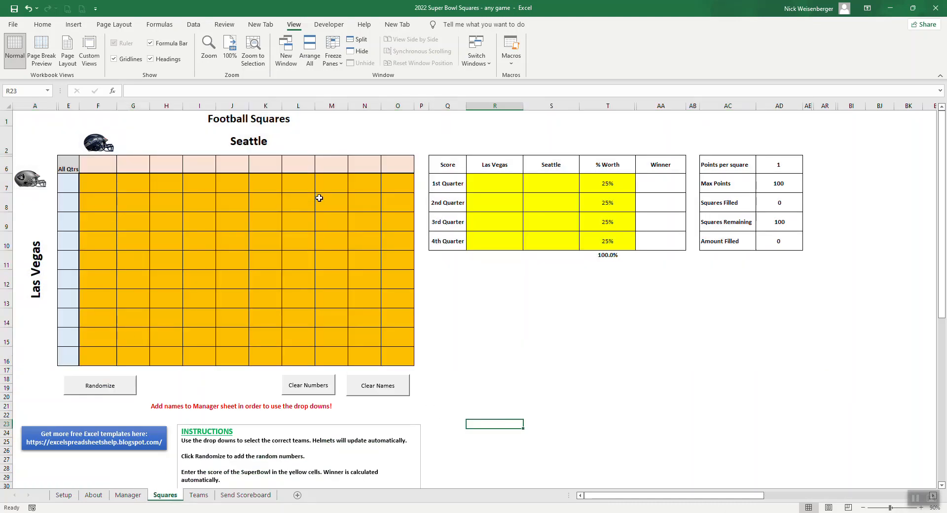
pyautogui.moveTo(159, 208)
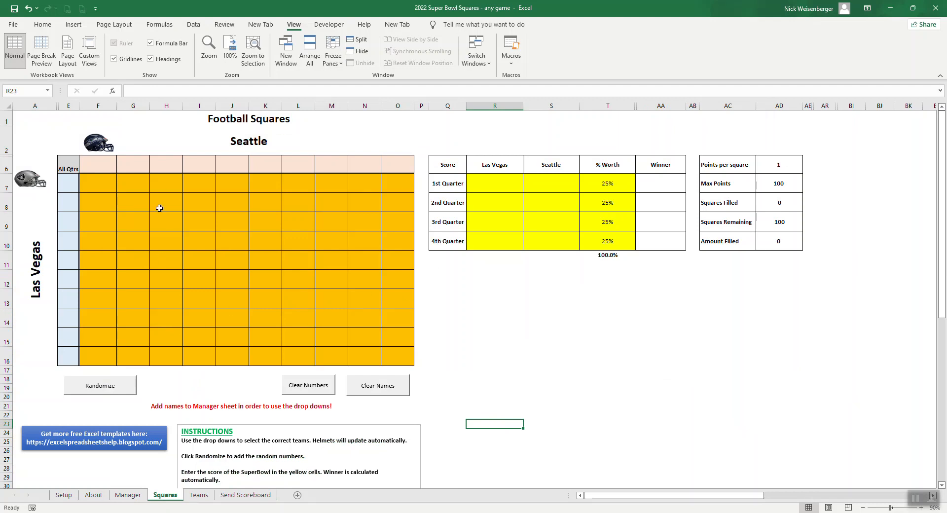
pyautogui.moveTo(171, 205)
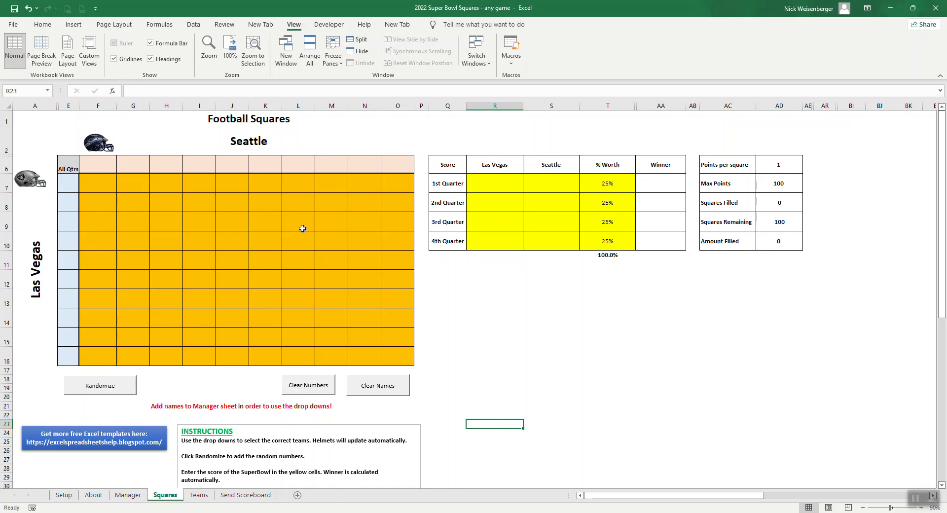
pyautogui.moveTo(509, 397)
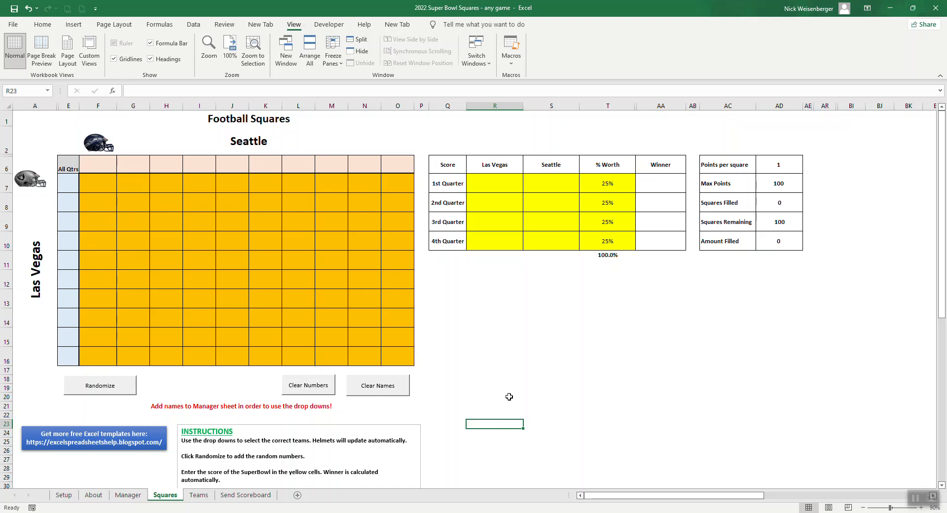
pyautogui.click(246, 494)
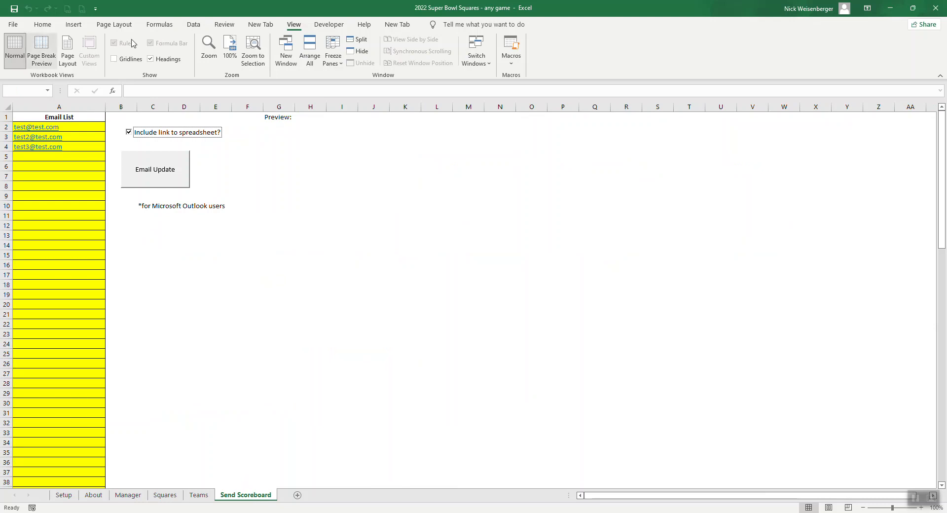
pyautogui.moveTo(82, 155)
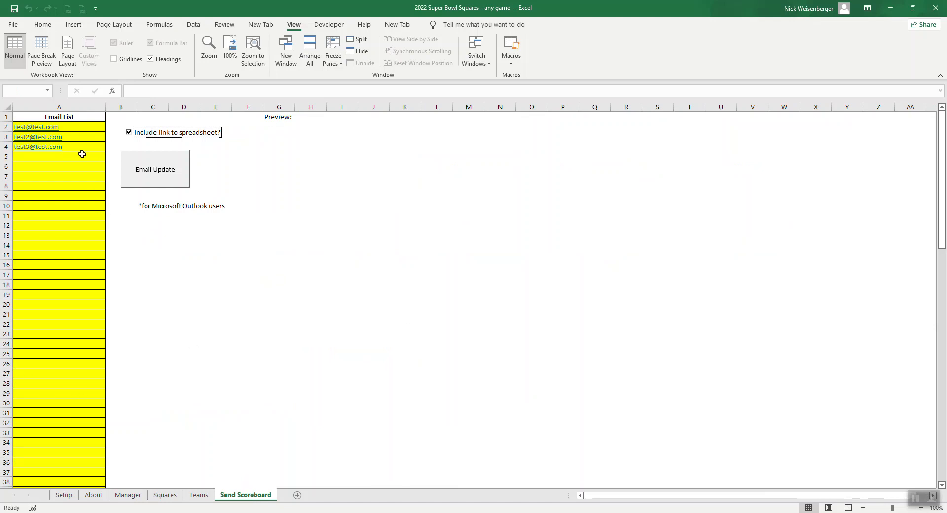
pyautogui.moveTo(183, 388)
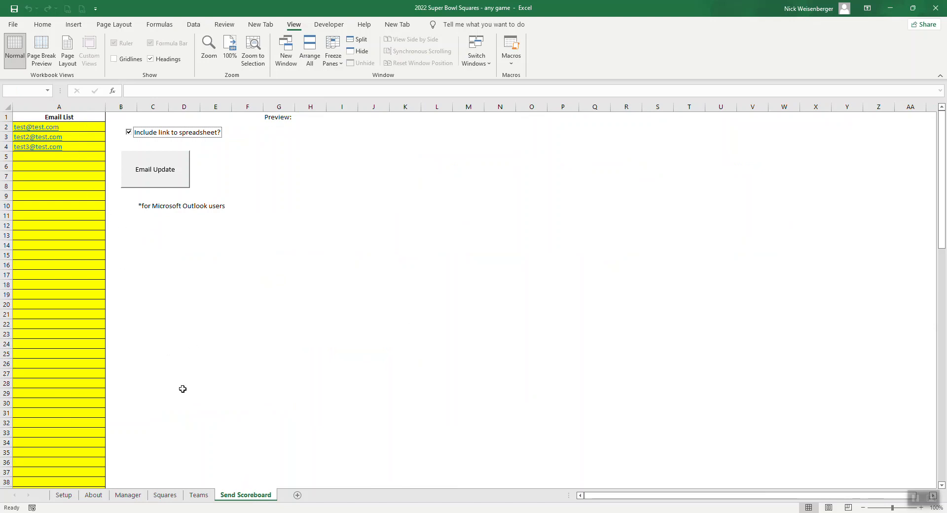
# Scroll the sheet and select an empty cell in the email list.
pyautogui.scroll(-3)
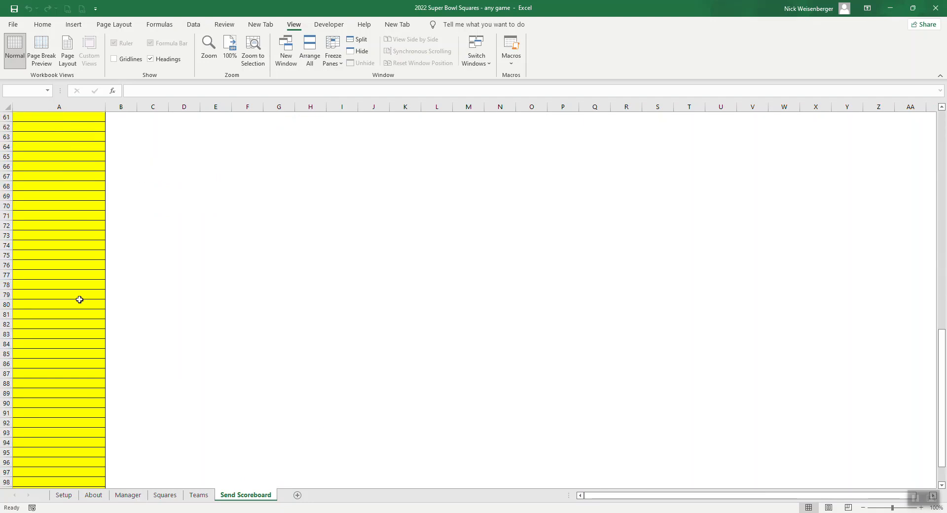
pyautogui.scroll(3)
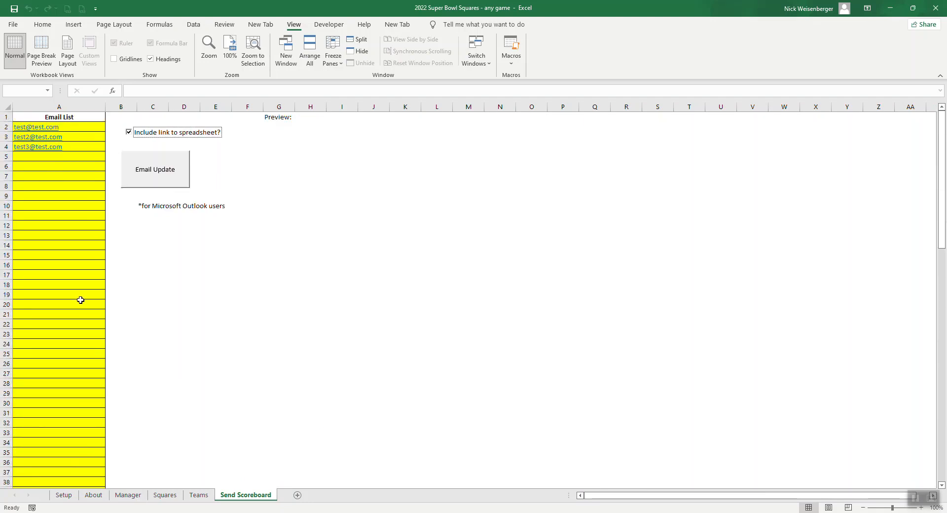
pyautogui.moveTo(67, 207)
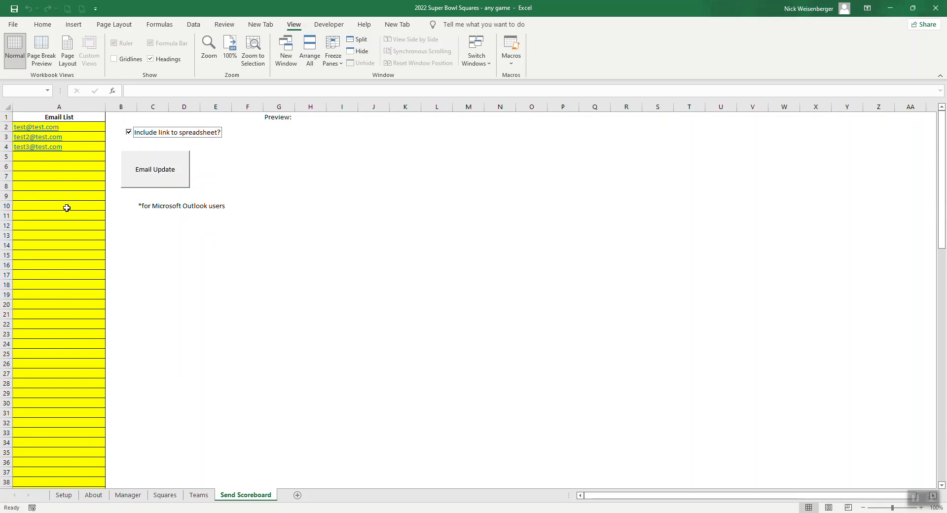
pyautogui.click(59, 176)
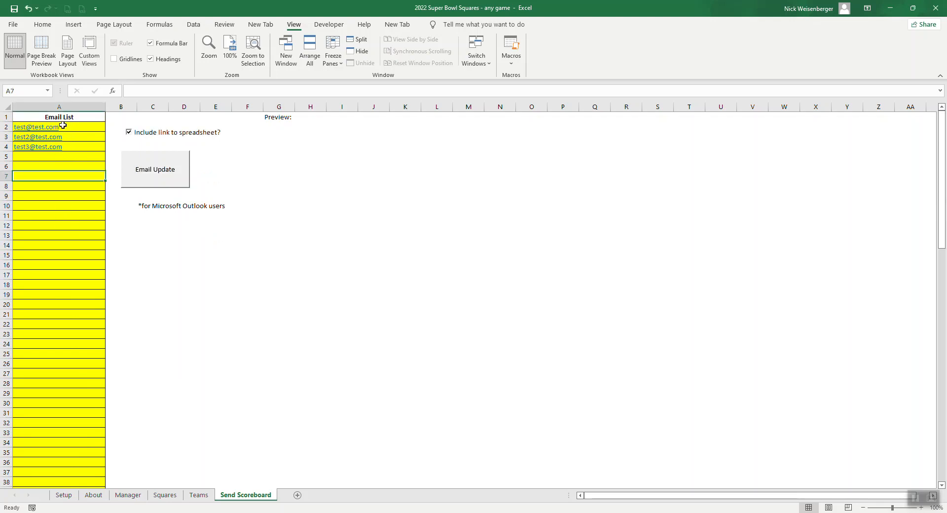
pyautogui.moveTo(73, 255)
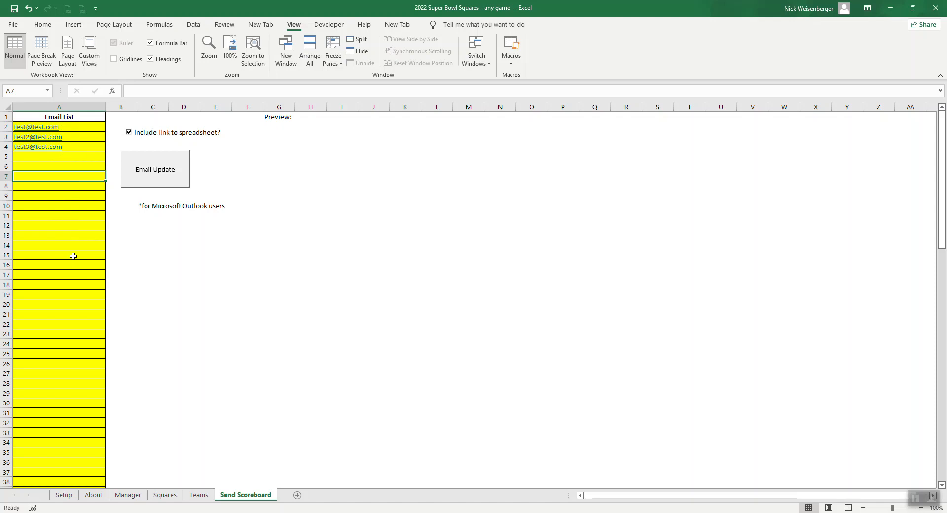
pyautogui.moveTo(236, 285)
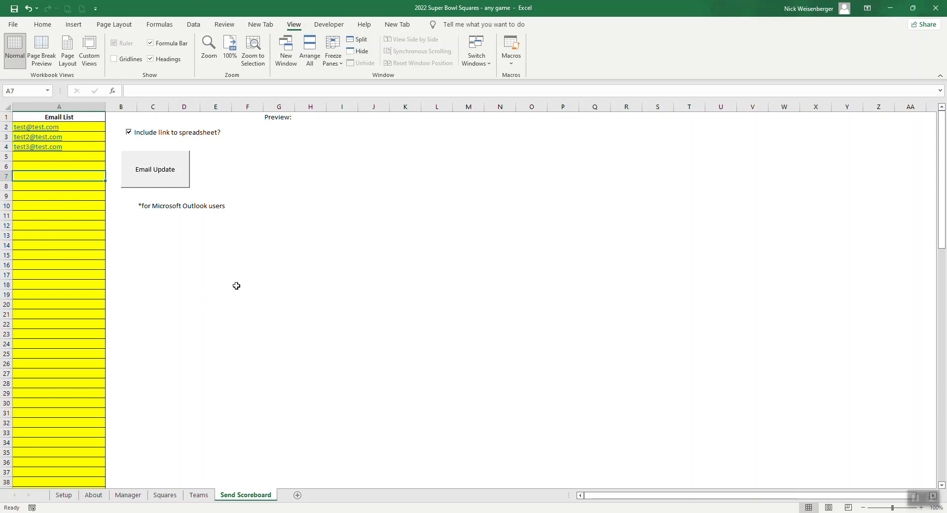
pyautogui.moveTo(276, 271)
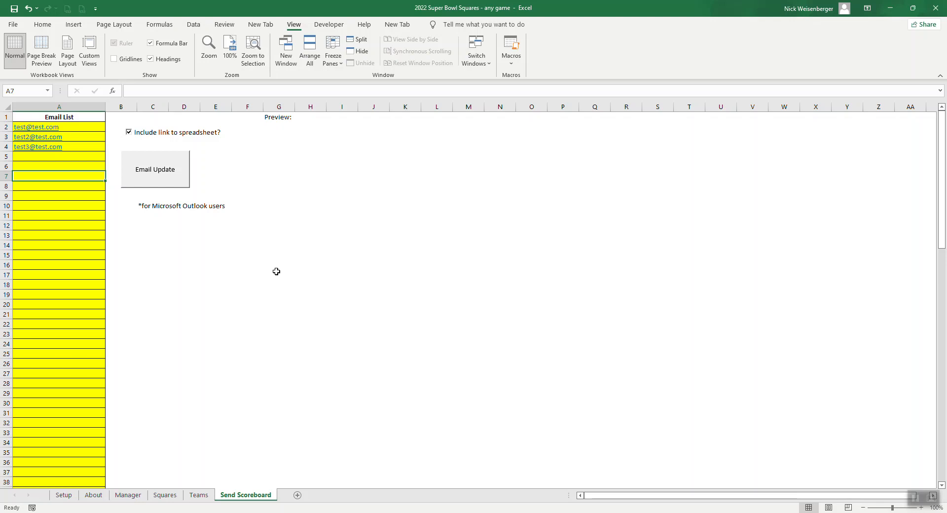
pyautogui.moveTo(281, 302)
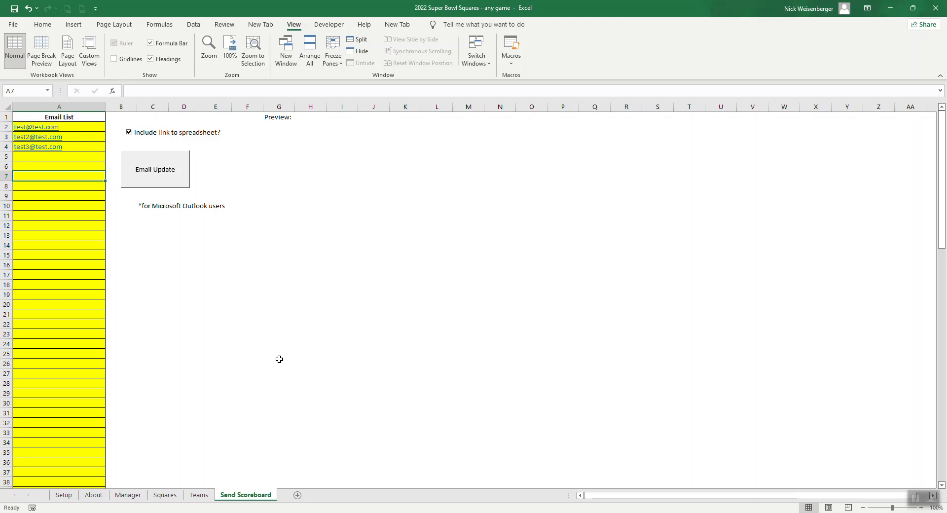
pyautogui.moveTo(146, 449)
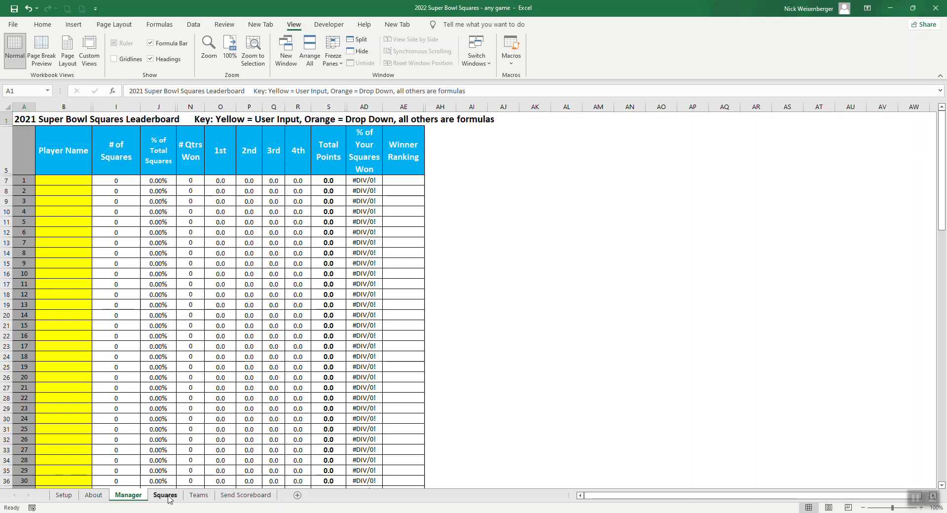
# Copy the Football Squares grid range A1:AE17 from the Squares sheet.
pyautogui.click(165, 495)
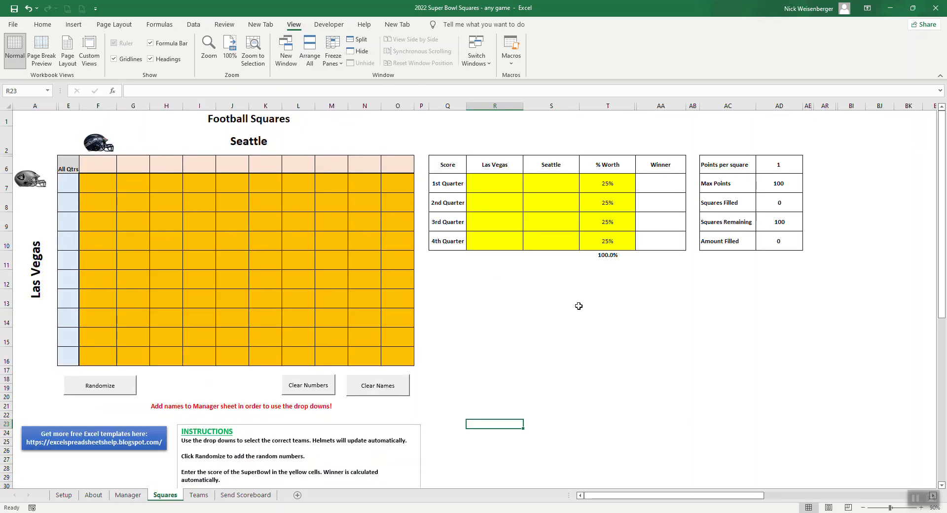
pyautogui.moveTo(493, 194)
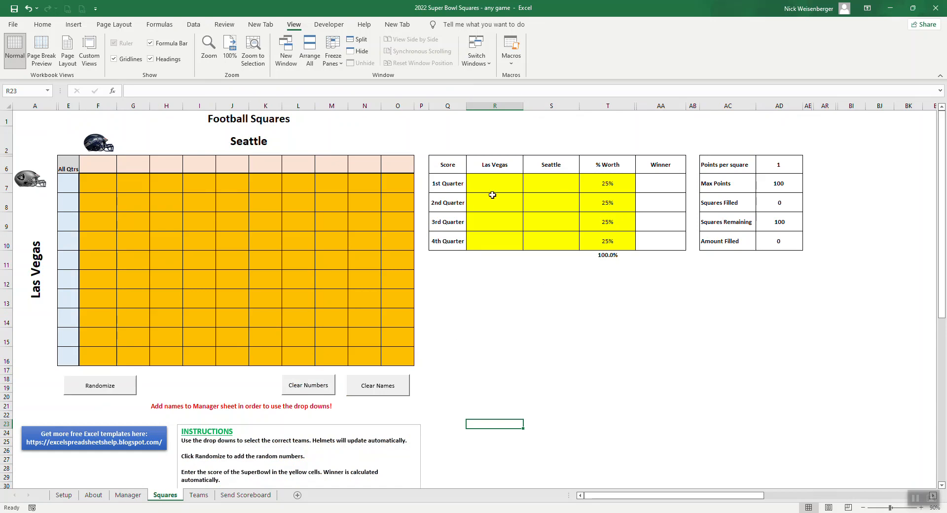
pyautogui.moveTo(576, 325)
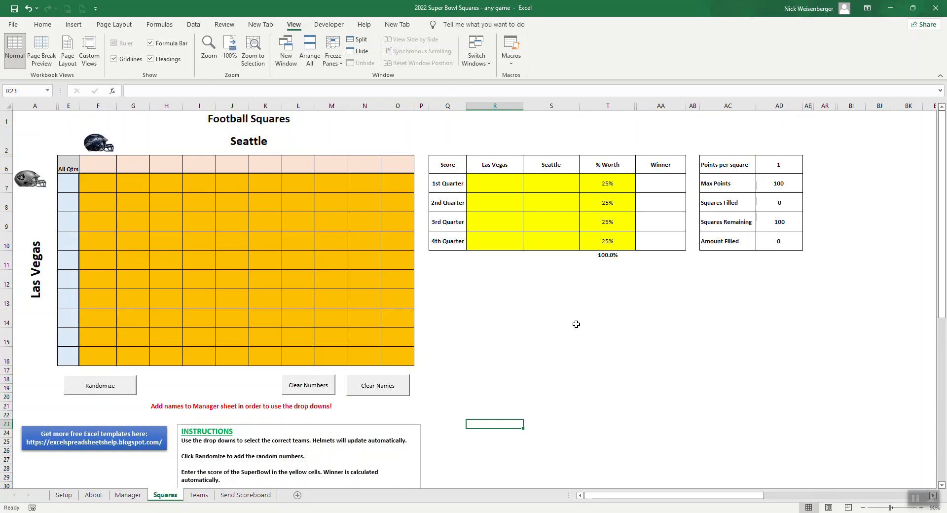
pyautogui.moveTo(229, 216)
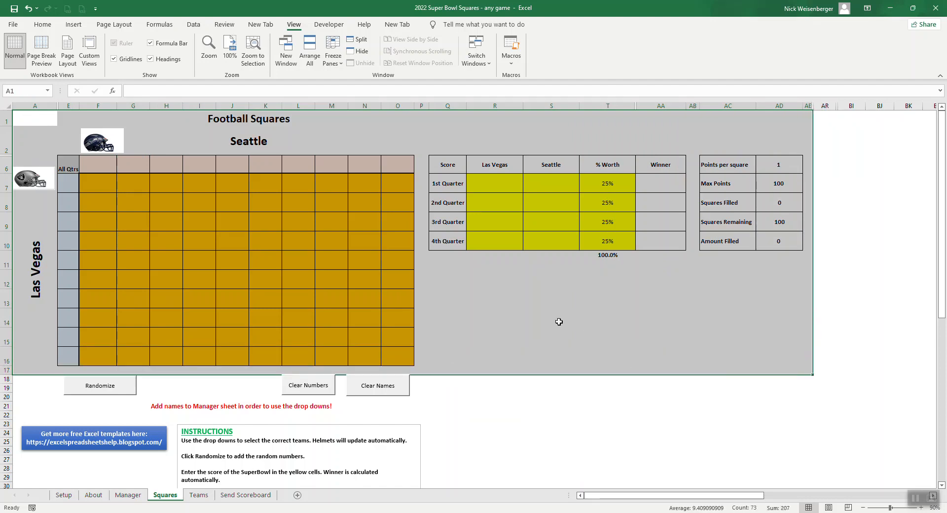
pyautogui.moveTo(481, 291)
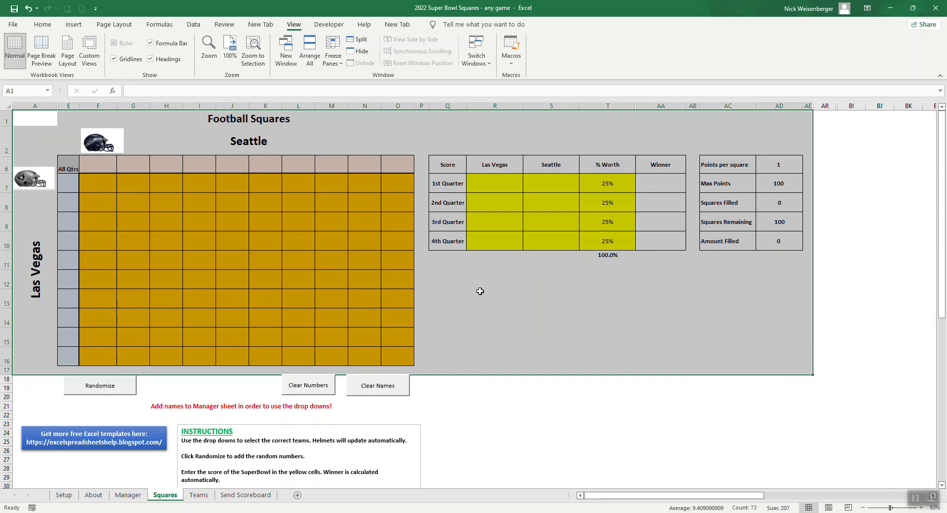
pyautogui.rightClick(481, 291)
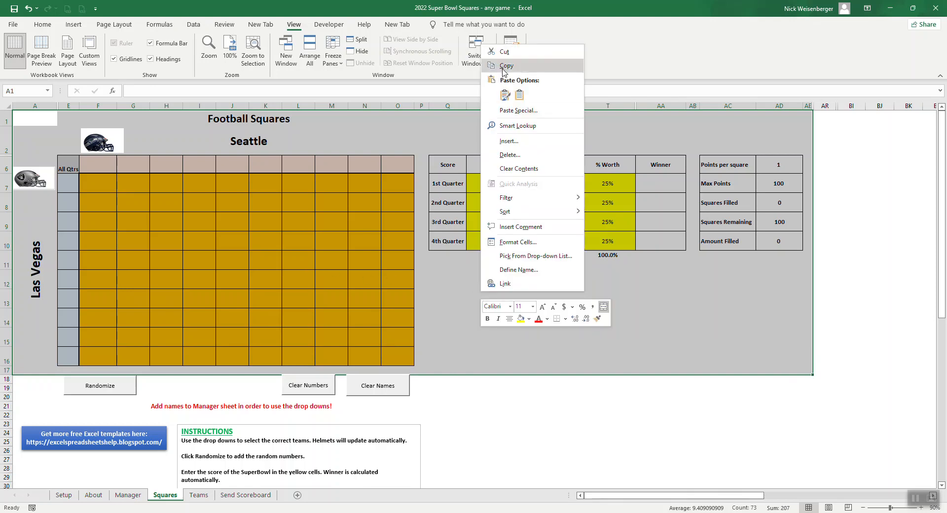
pyautogui.click(245, 496)
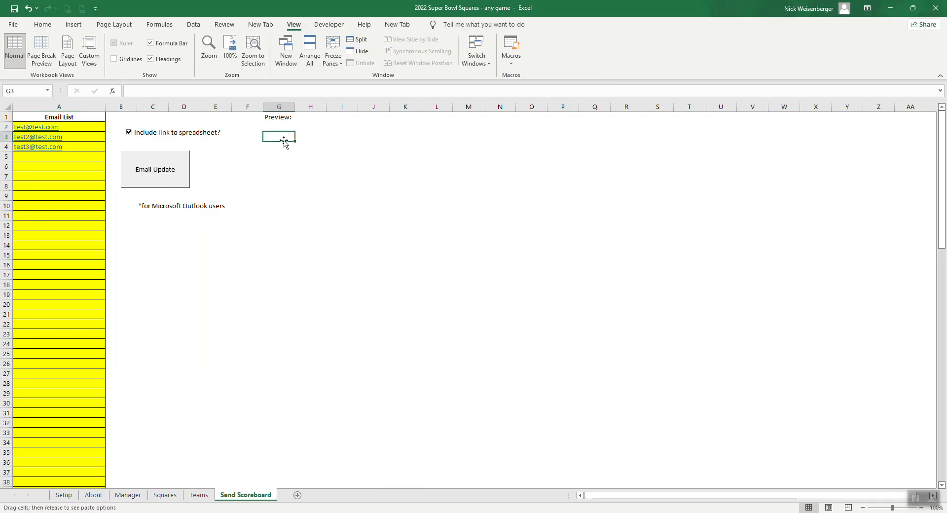
# Paste the grid at G3 on Send Scoreboard as a Linked Picture.
pyautogui.rightClick(278, 136)
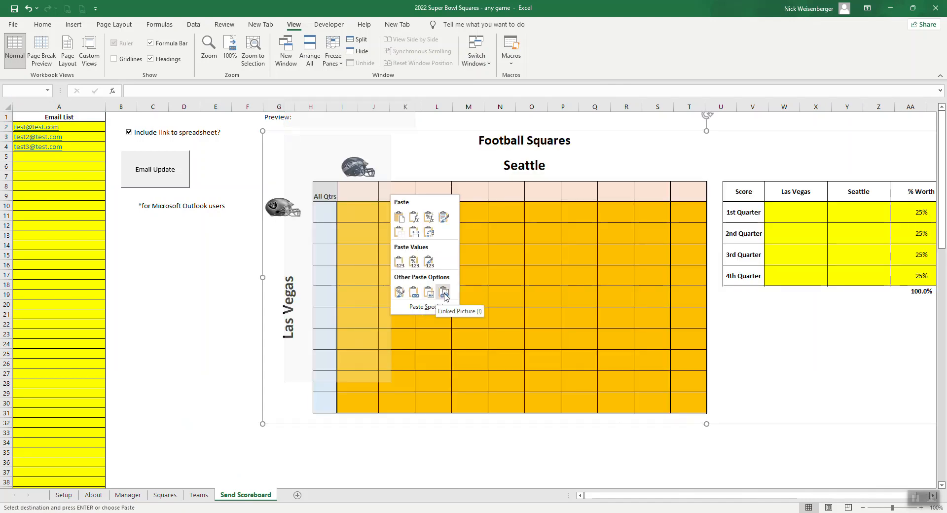
pyautogui.click(443, 292)
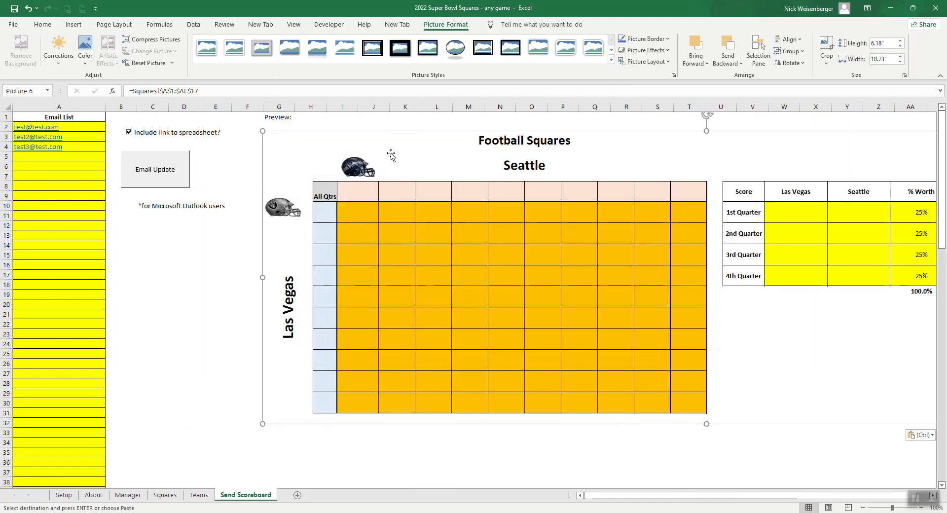
pyautogui.moveTo(163, 90)
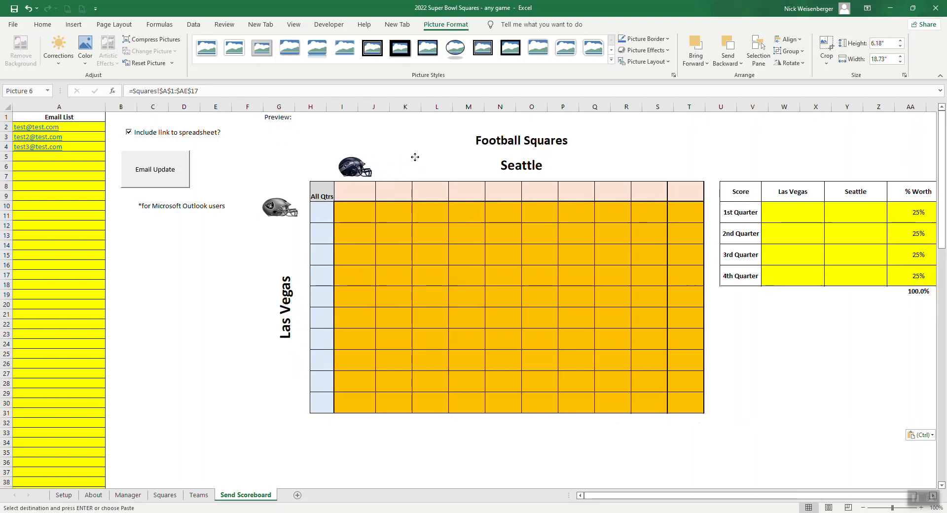
# On Setup, choose rotating numbers each quarter and regenerate the squares.
pyautogui.click(216, 423)
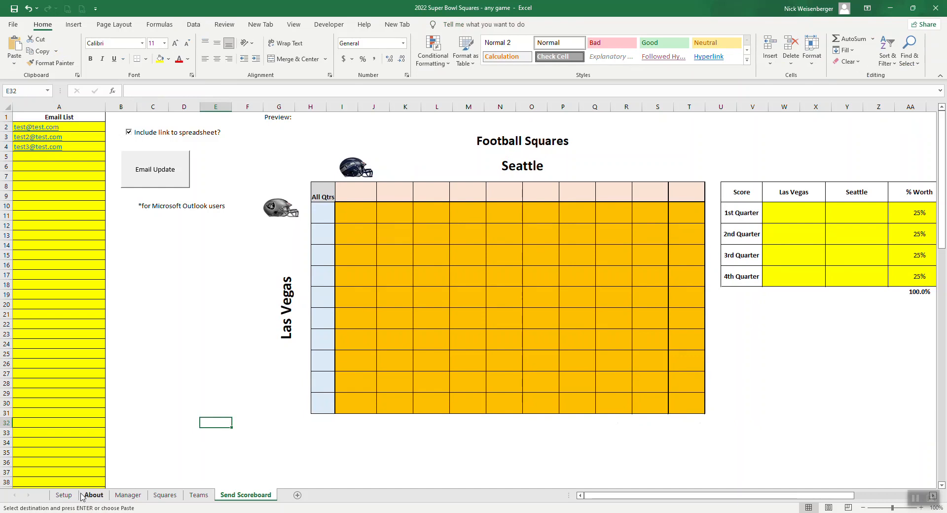
pyautogui.click(63, 495)
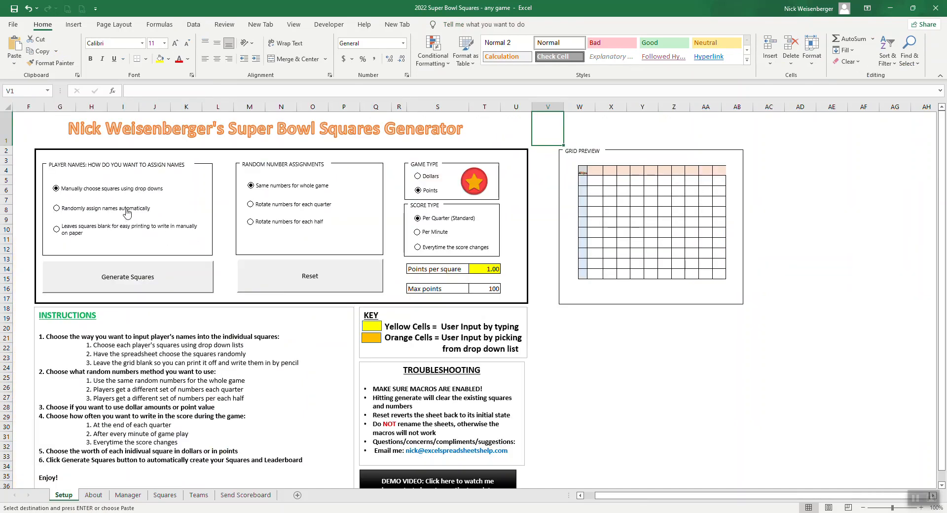
pyautogui.moveTo(256, 214)
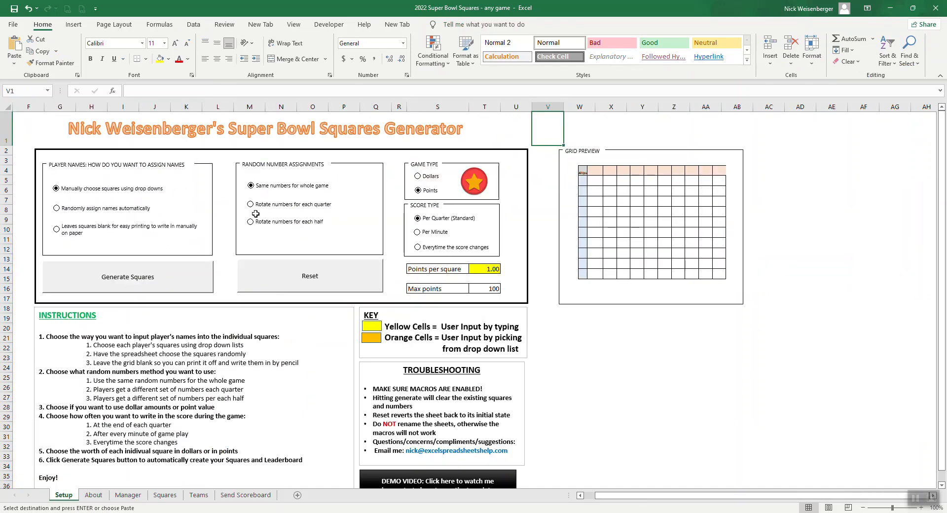
pyautogui.click(249, 204)
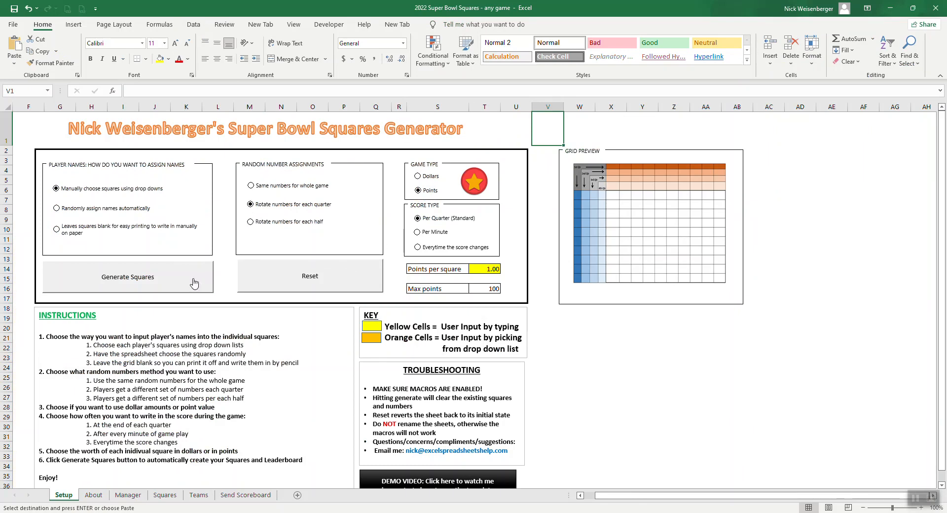
pyautogui.click(127, 277)
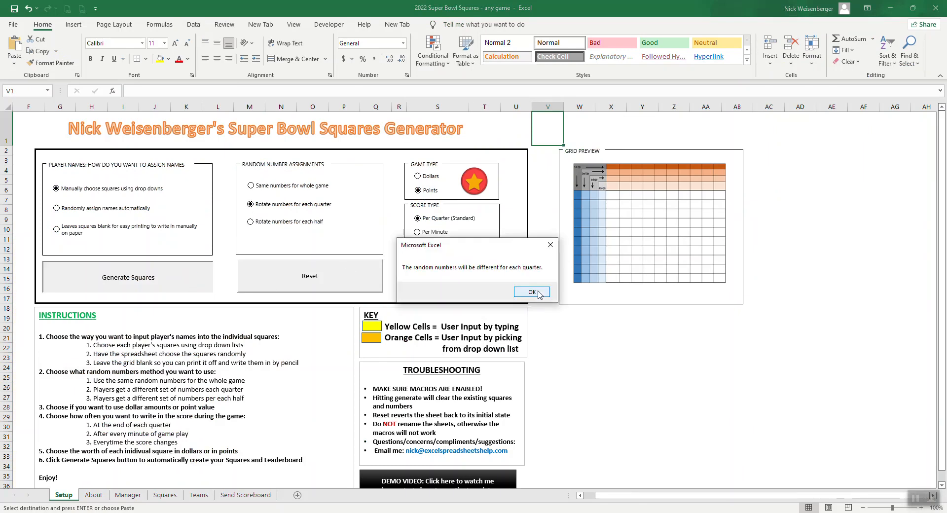
pyautogui.click(531, 292)
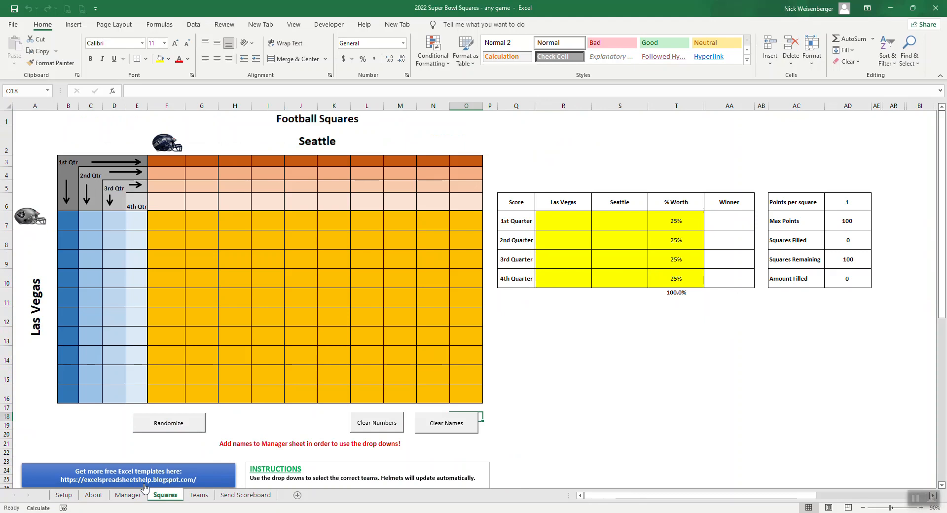
# Enter 5–5 first-quarter scores on Squares and check the live Send Scoreboard preview.
pyautogui.click(246, 495)
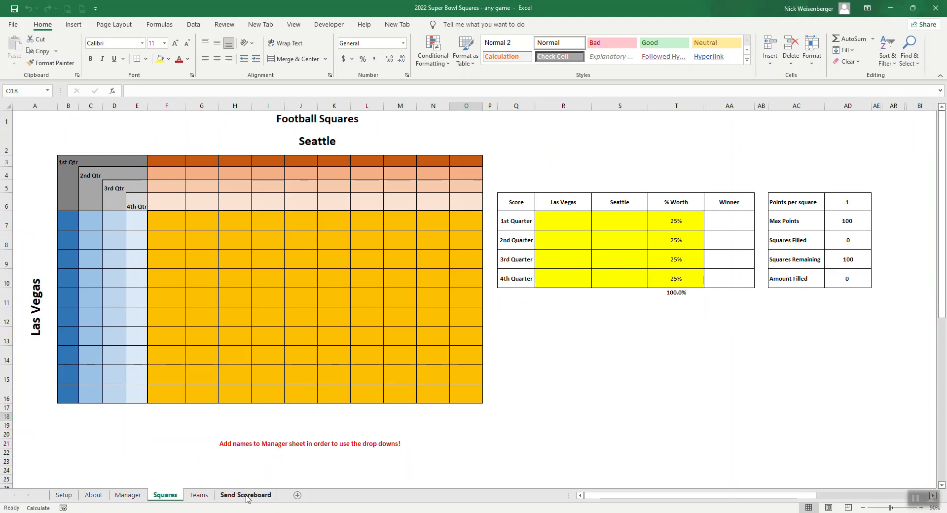
pyautogui.click(246, 496)
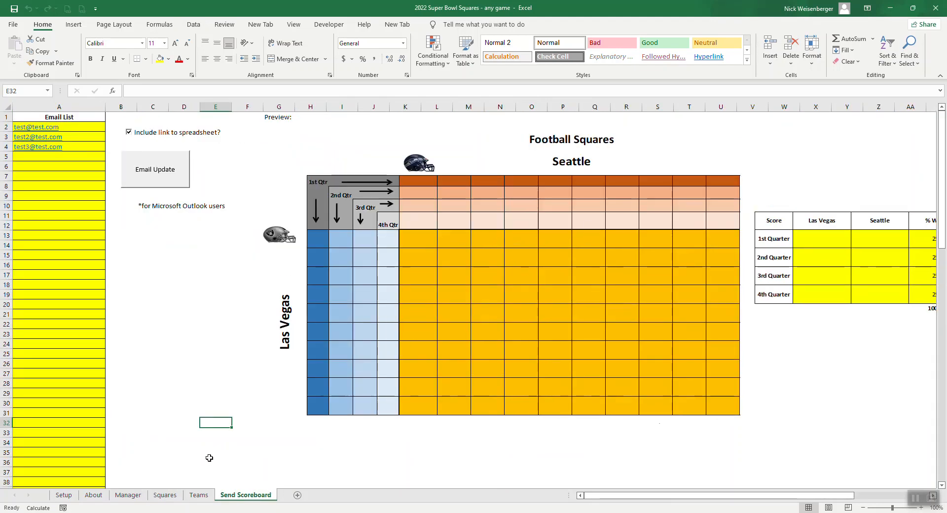
pyautogui.click(165, 495)
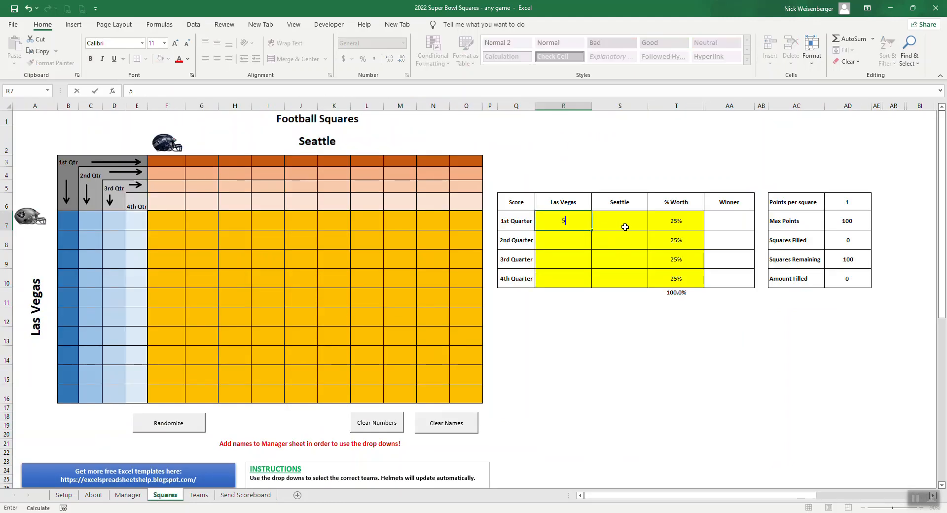
pyautogui.click(245, 495)
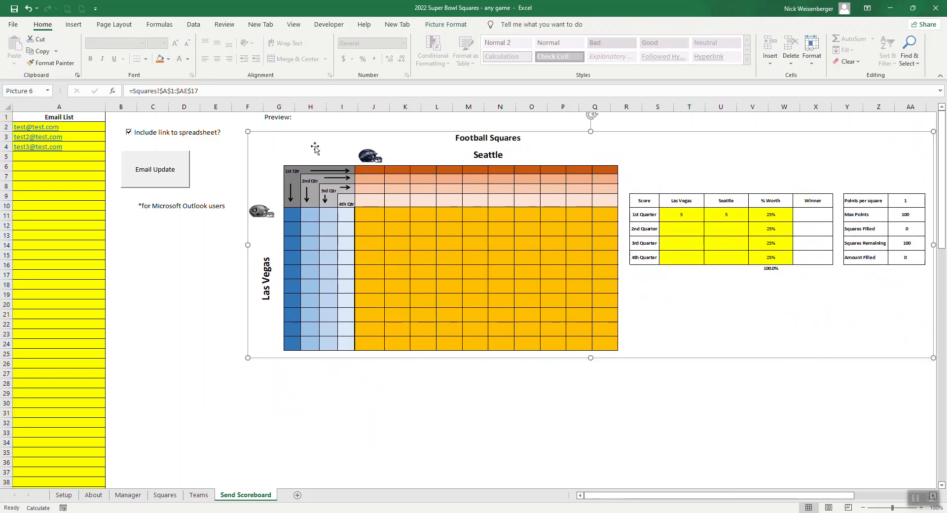
# Rename the linked scoreboard picture to Preview1 via the Selection Pane.
pyautogui.click(625, 413)
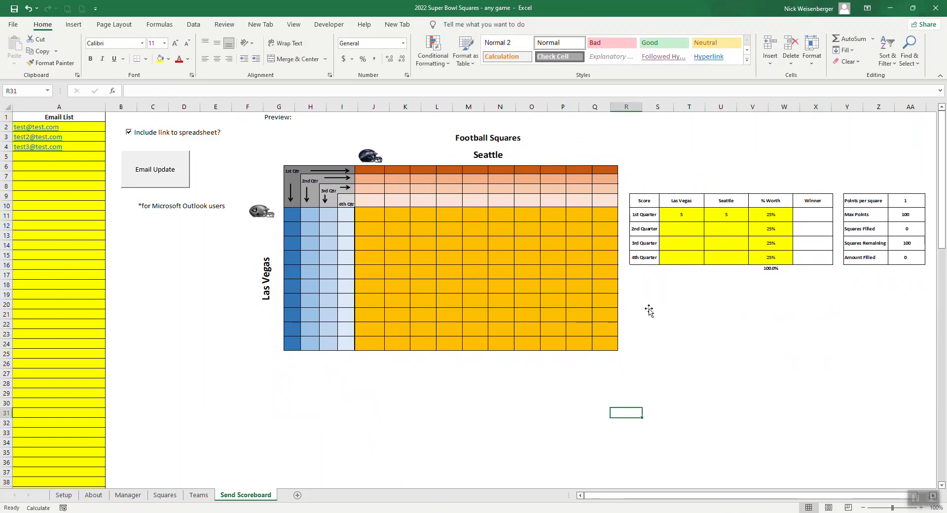
pyautogui.click(450, 254)
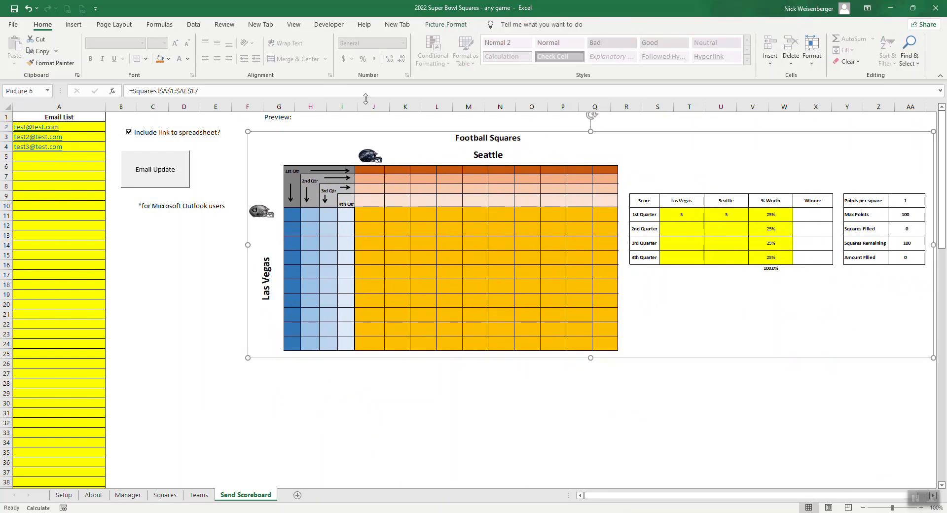
pyautogui.click(159, 25)
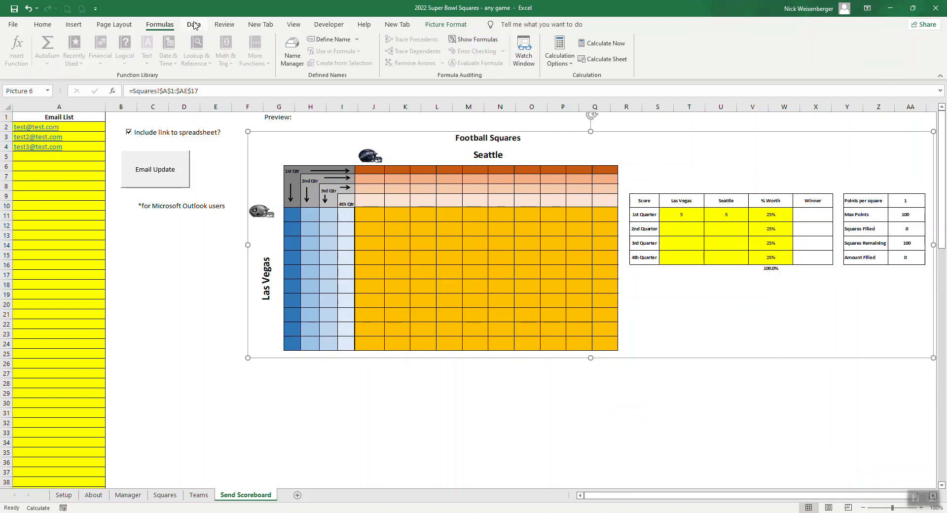
pyautogui.click(113, 23)
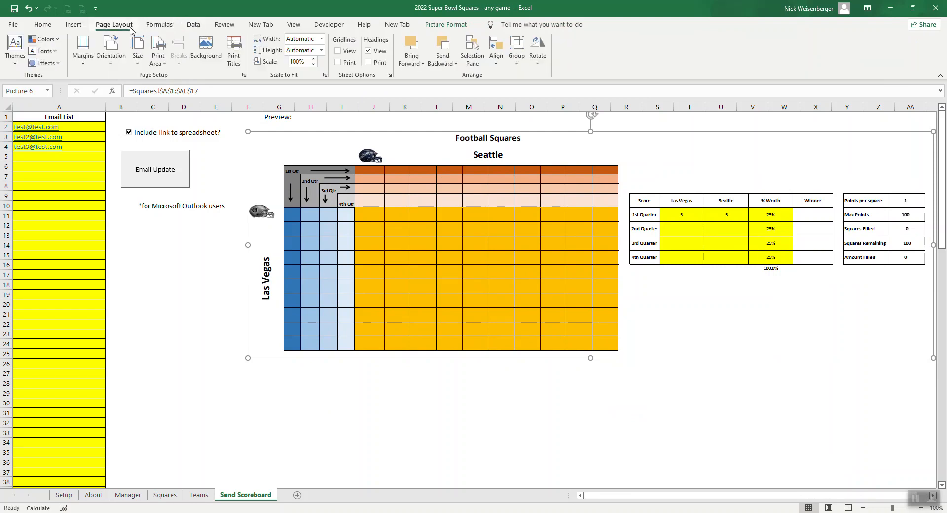
pyautogui.moveTo(124, 37)
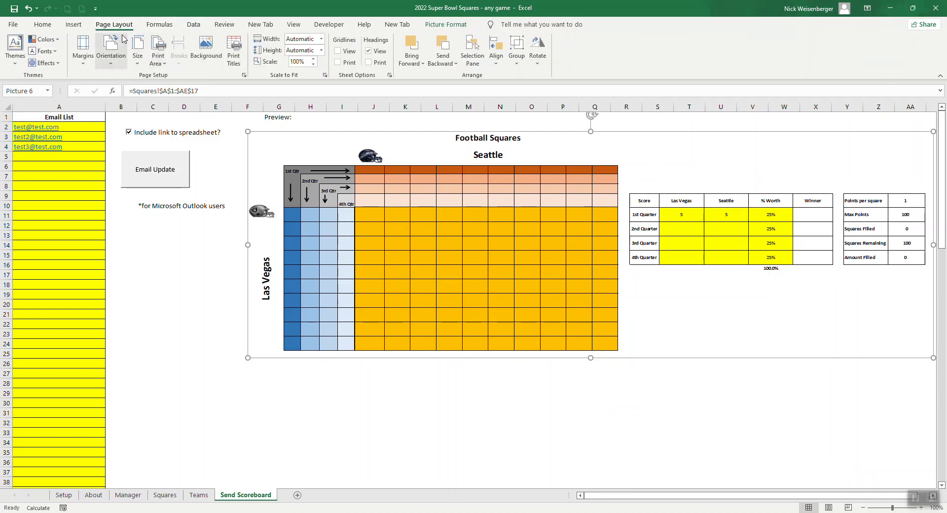
pyautogui.click(472, 49)
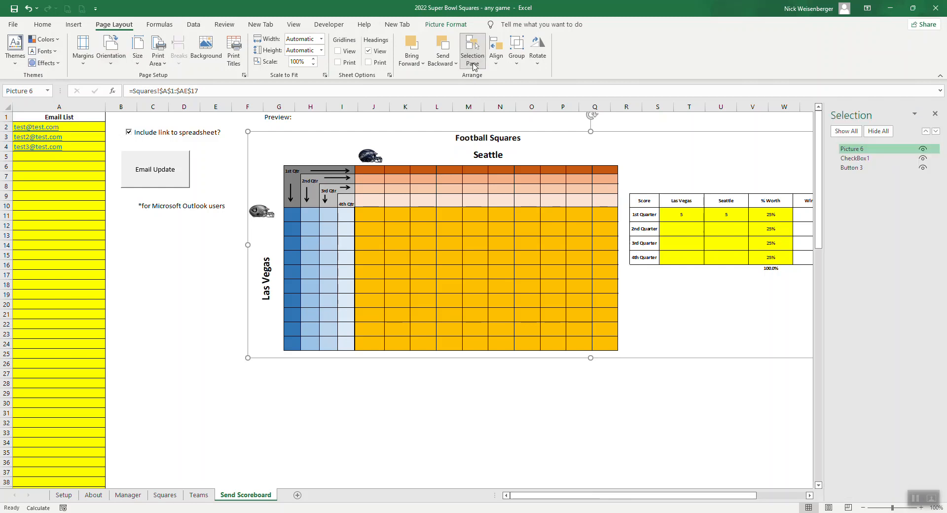
pyautogui.moveTo(717, 182)
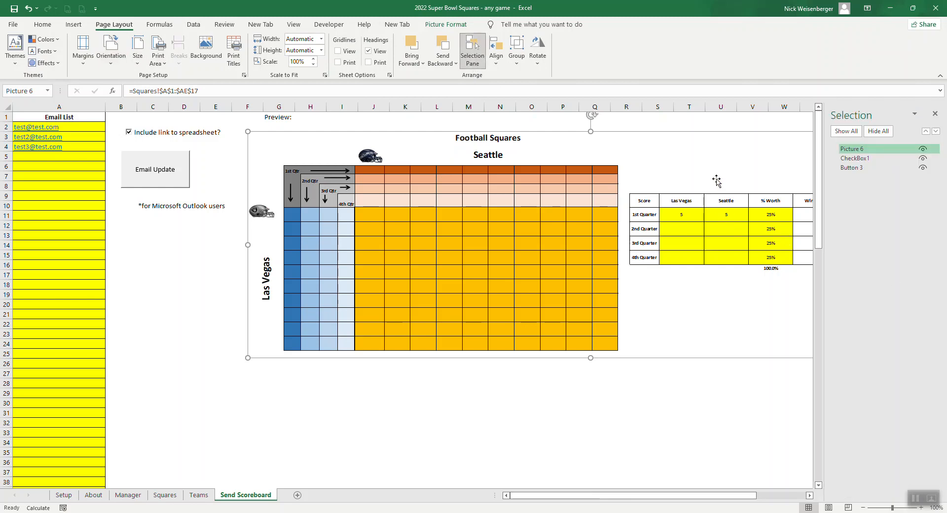
pyautogui.moveTo(833, 196)
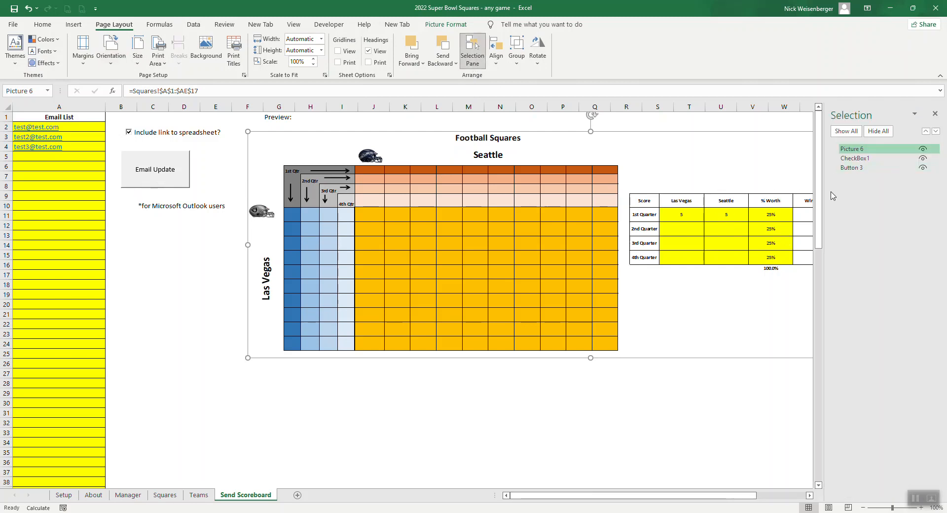
pyautogui.moveTo(646, 221)
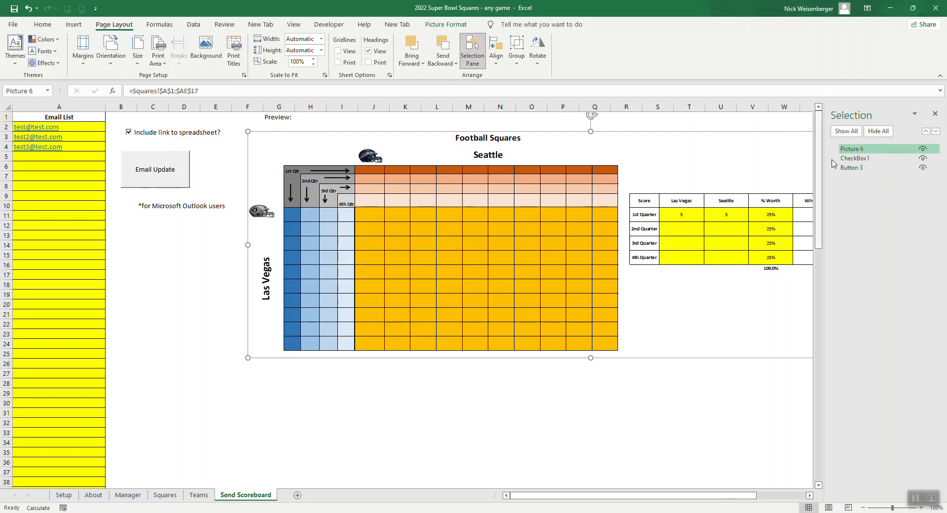
pyautogui.doubleClick(852, 149)
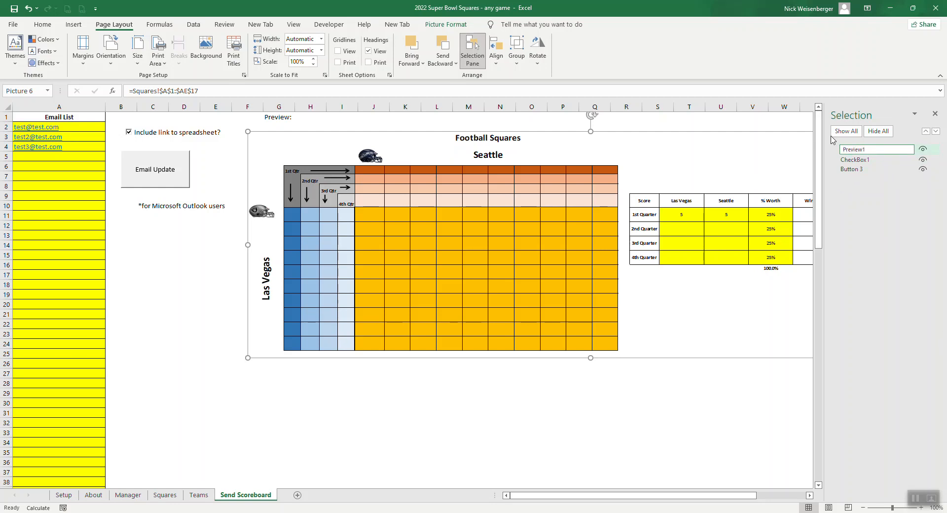
pyautogui.click(782, 373)
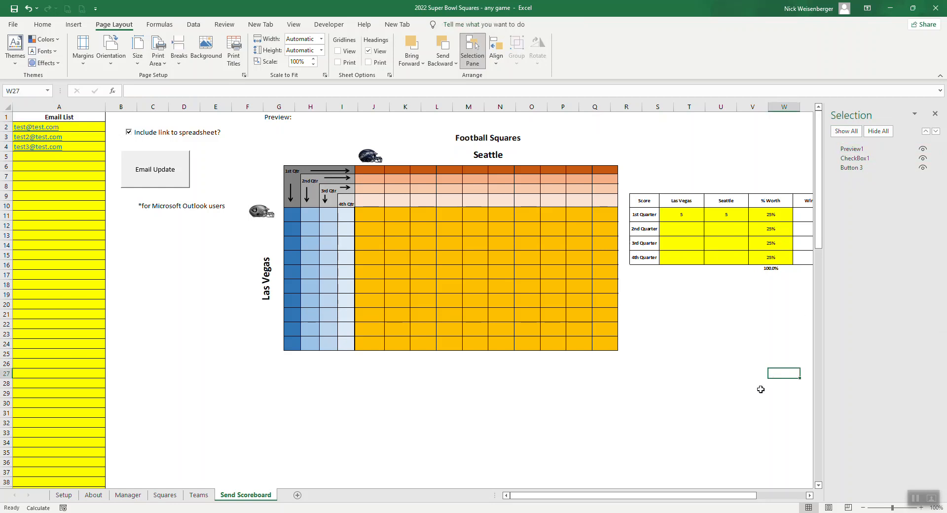
pyautogui.moveTo(678, 181)
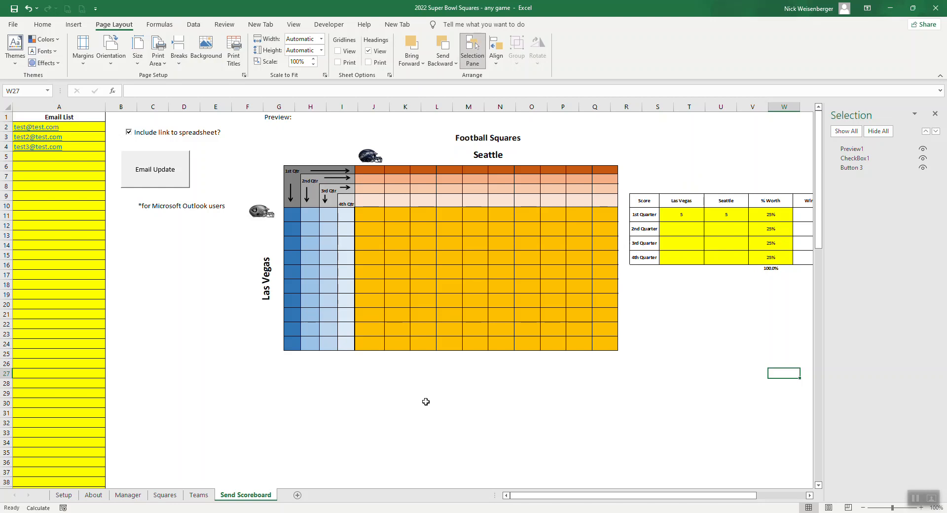
pyautogui.moveTo(377, 310)
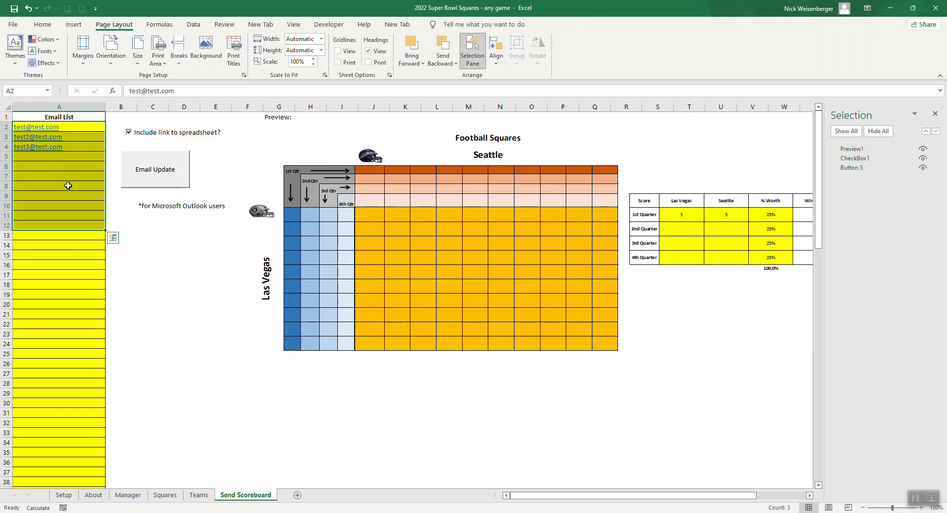
# Insert an ActiveX check box (CheckBox2) from the Developer controls.
pyautogui.click(58, 165)
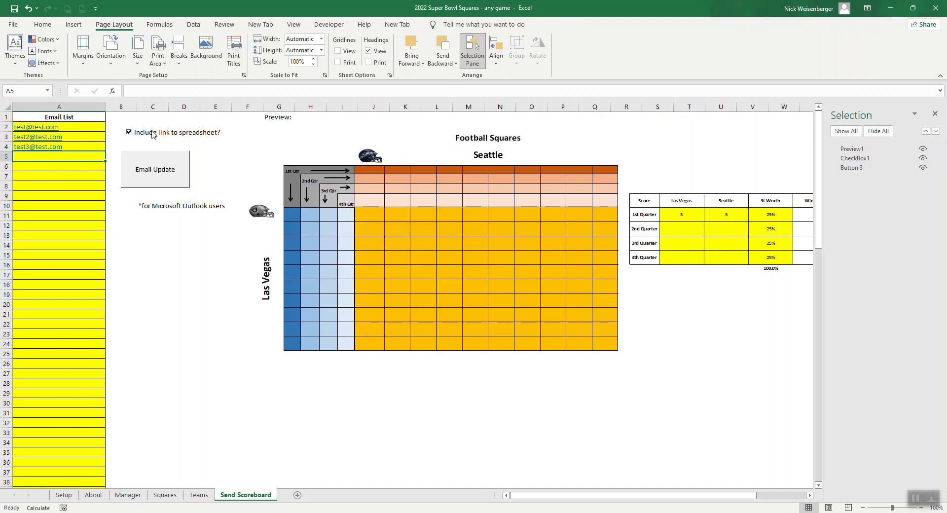
pyautogui.click(330, 24)
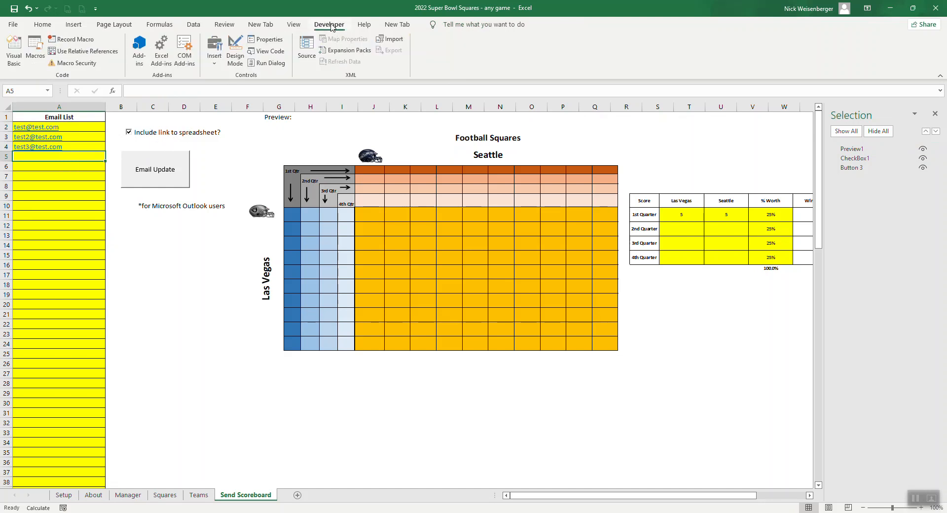
pyautogui.click(214, 47)
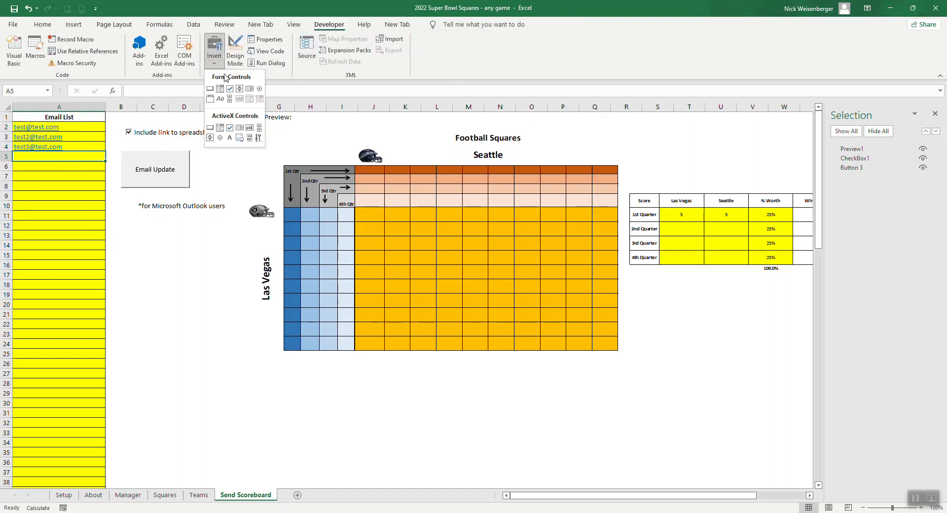
pyautogui.moveTo(230, 128)
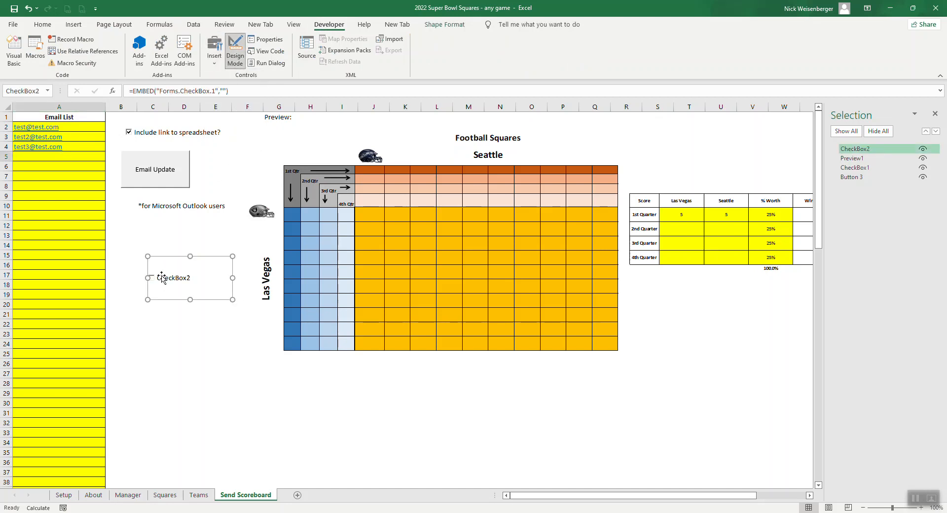
pyautogui.moveTo(198, 336)
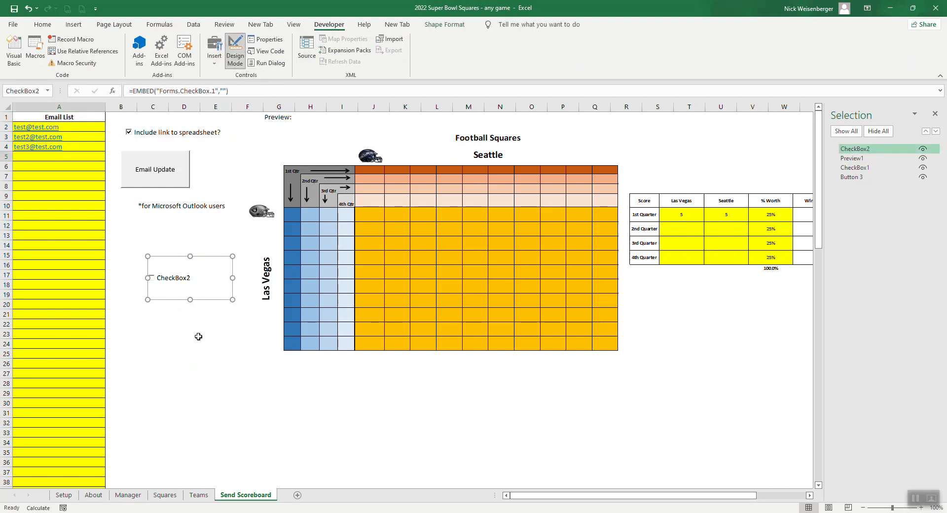
pyautogui.click(215, 50)
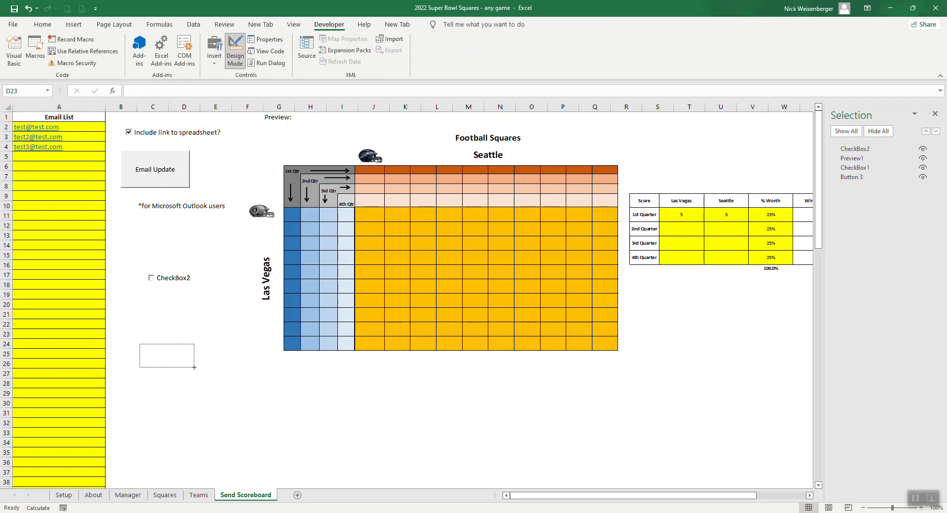
# Add a command button (CommandButton1) below the controls and select it.
pyautogui.rightClick(166, 355)
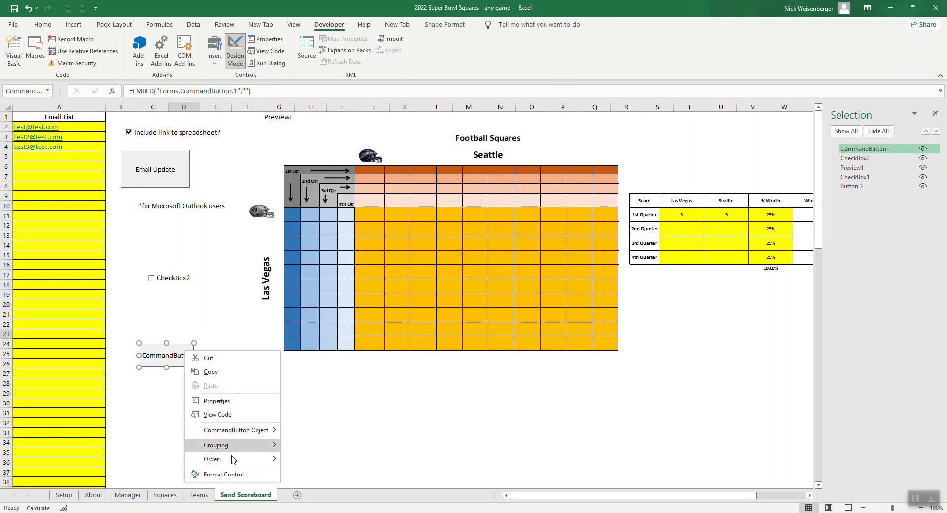
pyautogui.moveTo(236, 429)
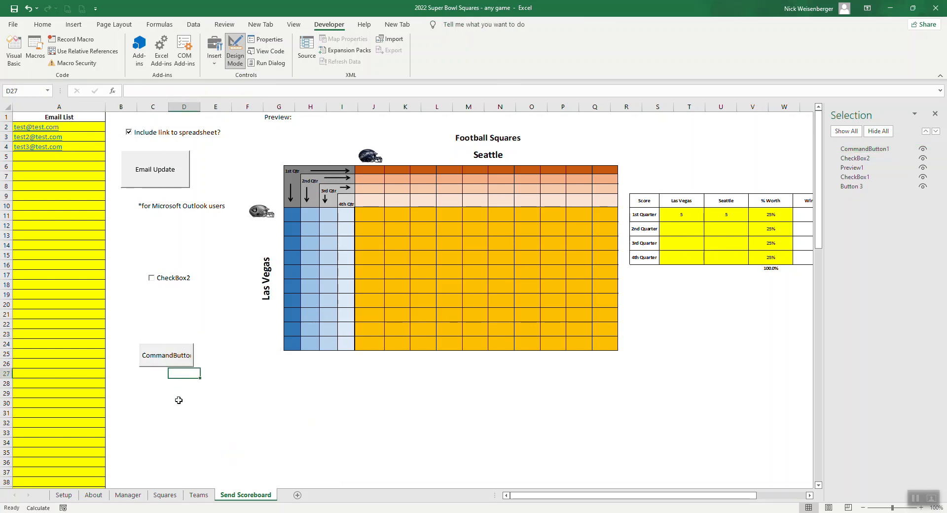
pyautogui.click(165, 356)
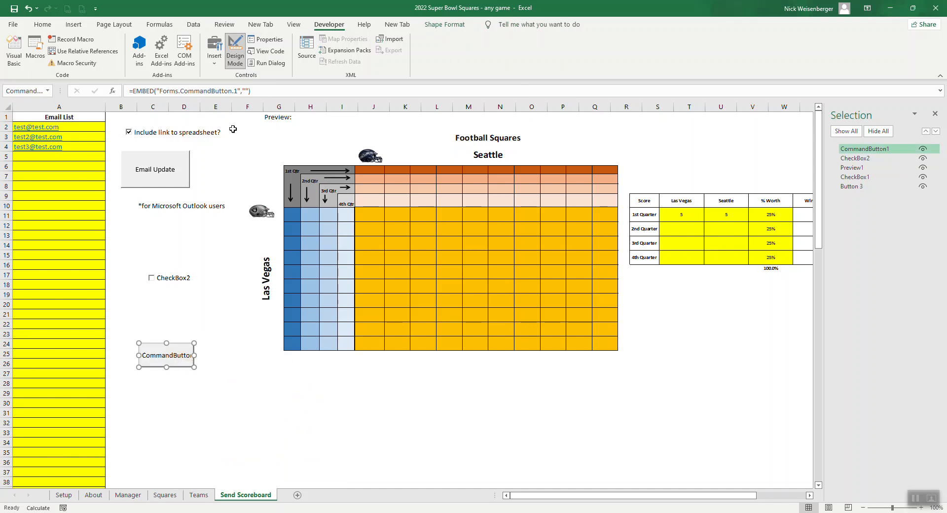
pyautogui.click(216, 245)
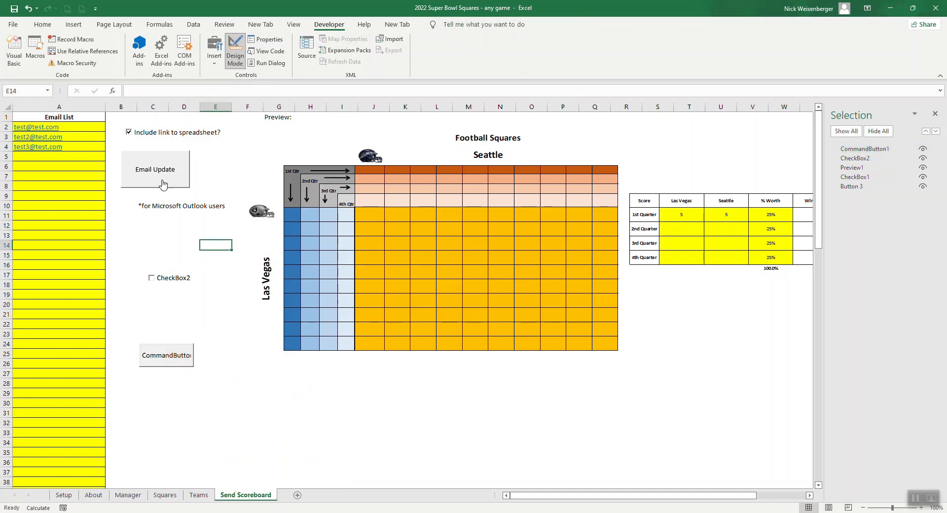
pyautogui.moveTo(171, 173)
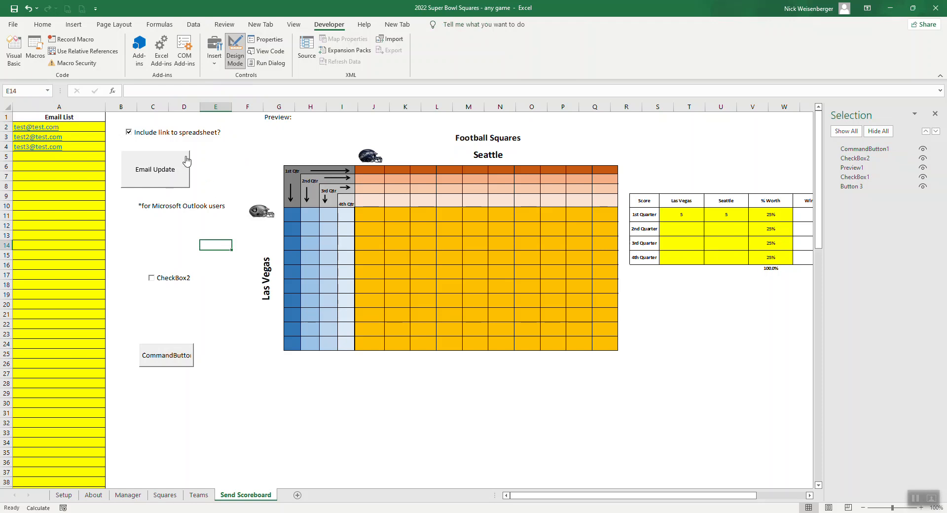
pyautogui.moveTo(935, 114)
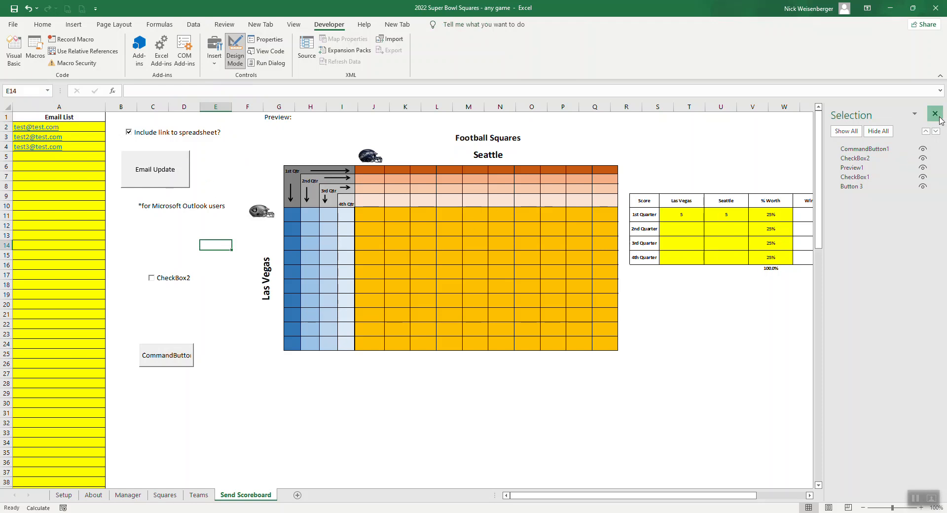
# Close the Selection Pane to reveal the points summary table.
pyautogui.click(934, 113)
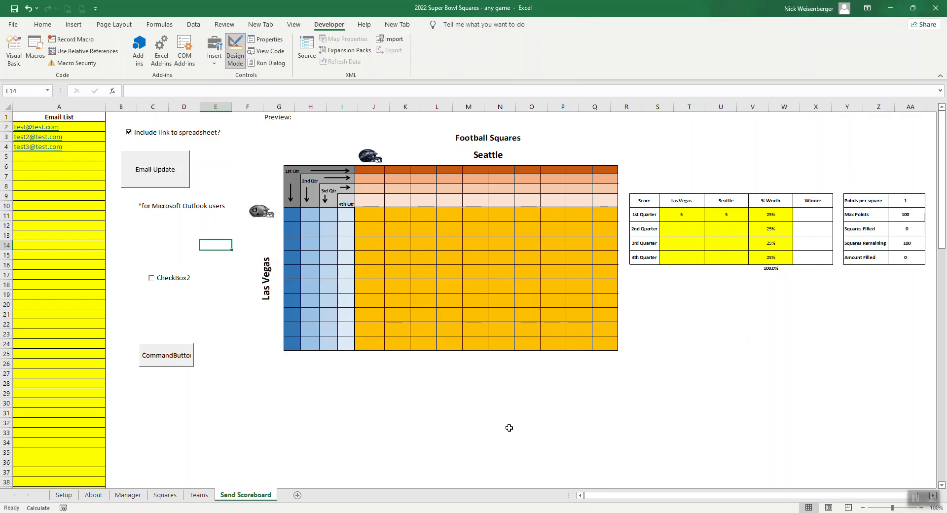
pyautogui.moveTo(321, 453)
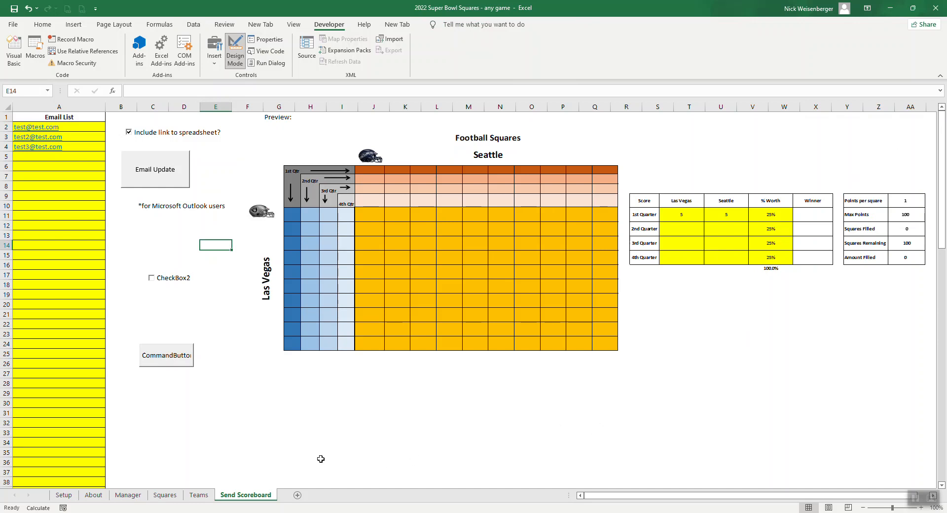
pyautogui.moveTo(330, 448)
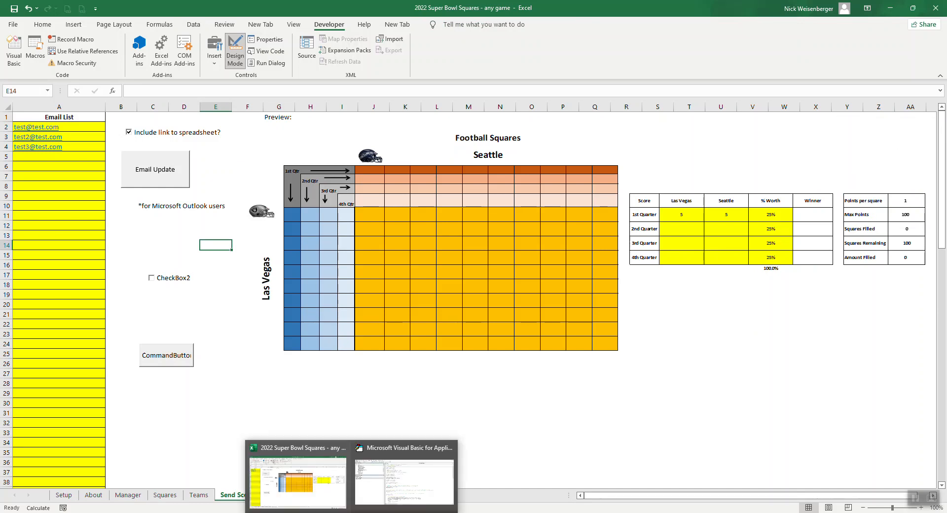
# Scroll through the EmailUpdate macro that copies Preview1 into an Outlook email.
pyautogui.click(404, 479)
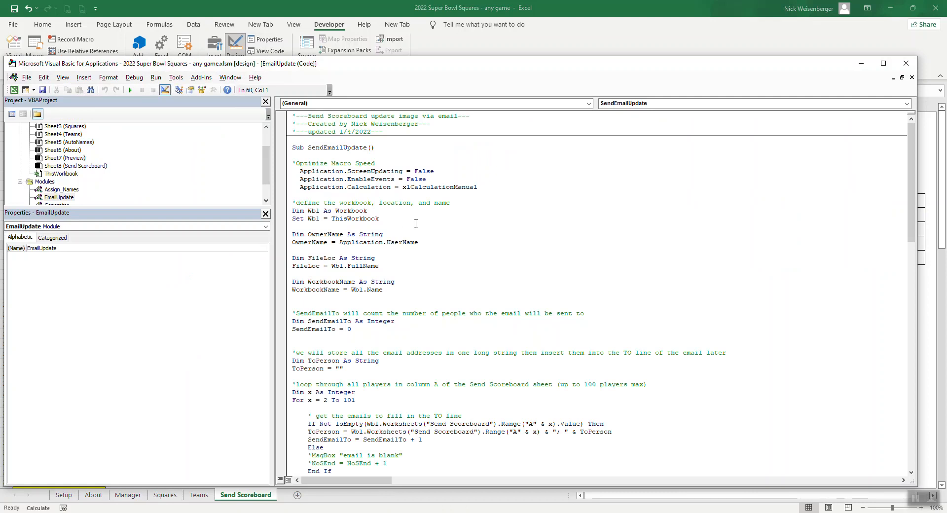
pyautogui.moveTo(327, 171)
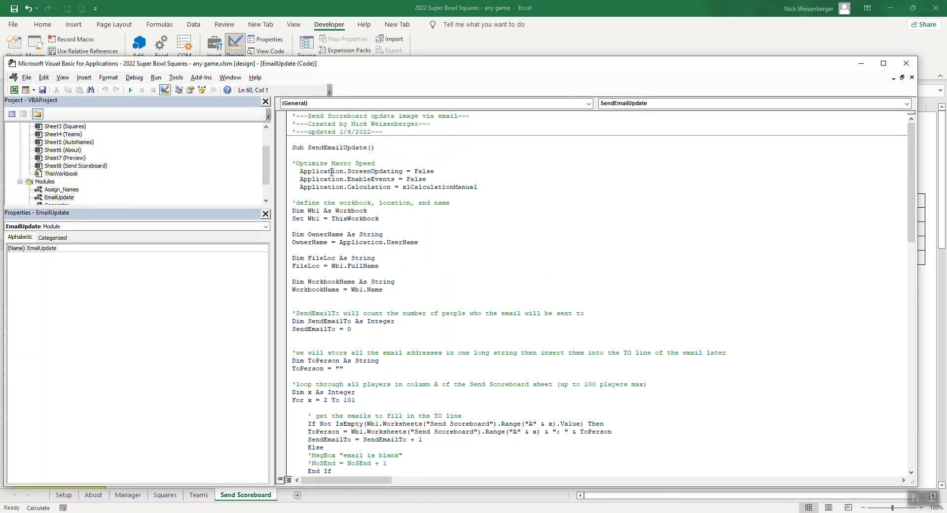
pyautogui.scroll(-3)
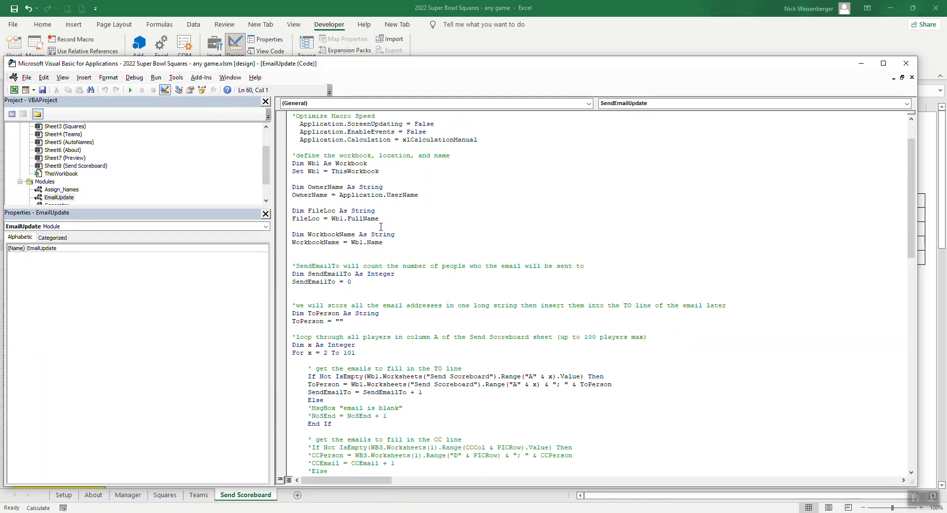
pyautogui.moveTo(364, 217)
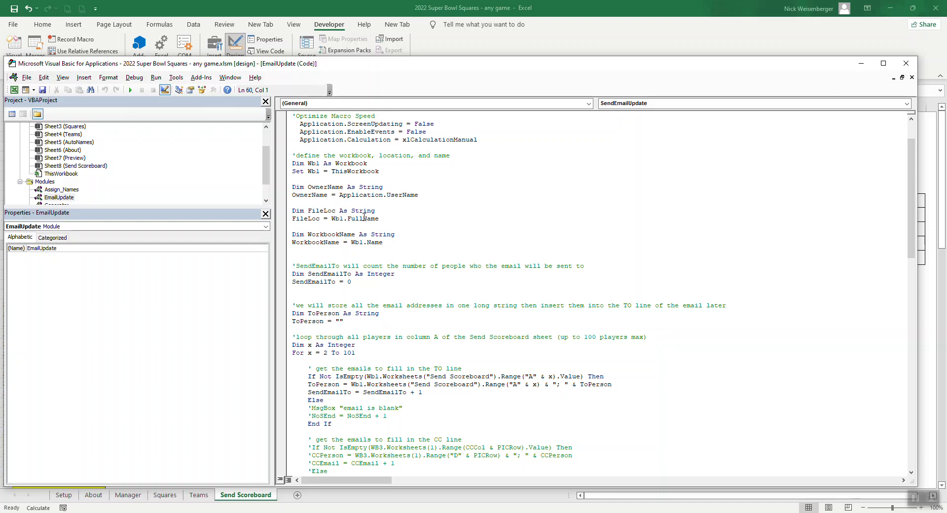
pyautogui.scroll(-3)
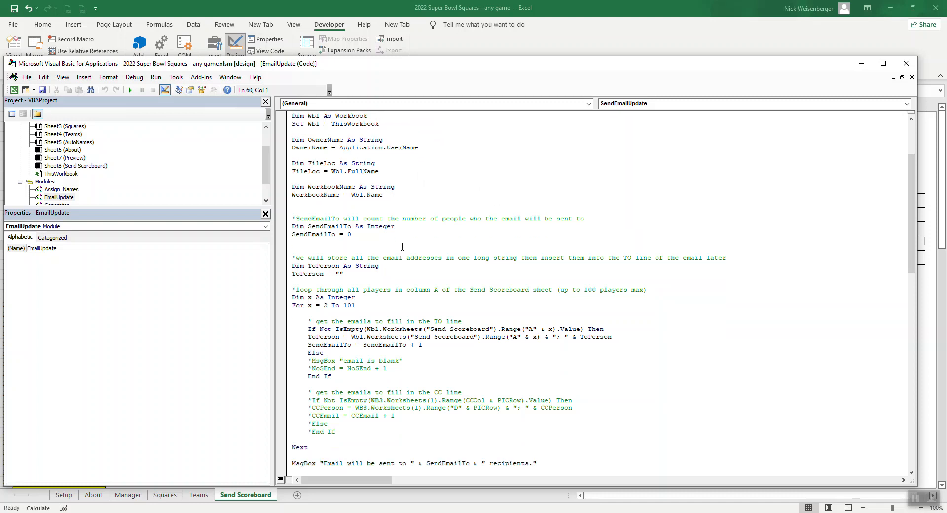
pyautogui.scroll(-3)
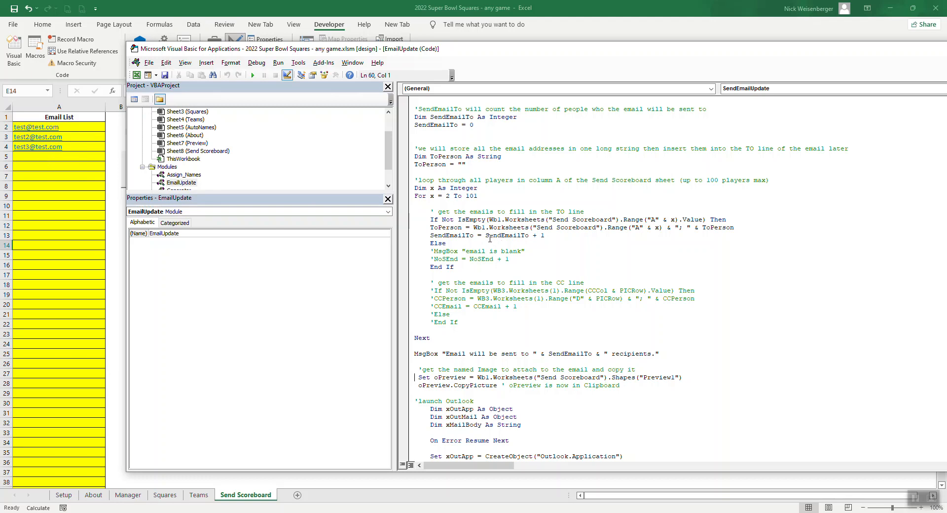
pyautogui.moveTo(540, 308)
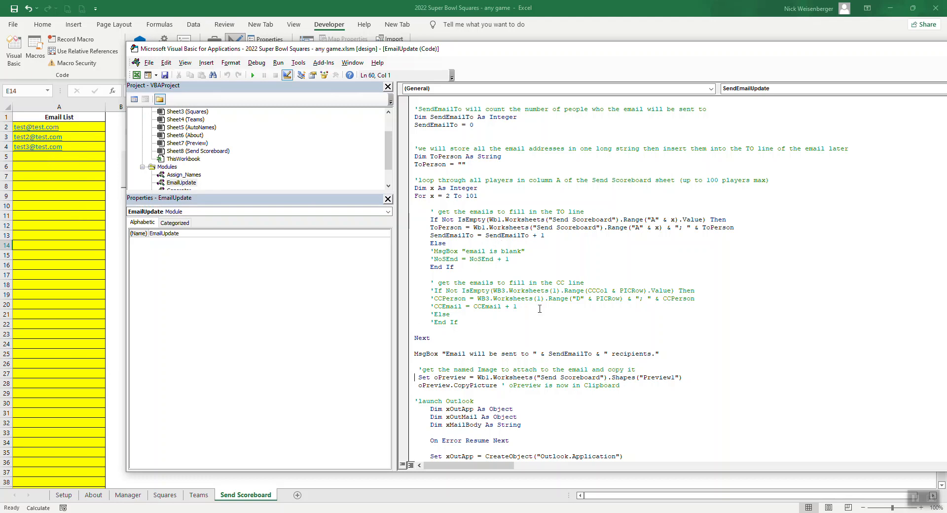
pyautogui.scroll(-3)
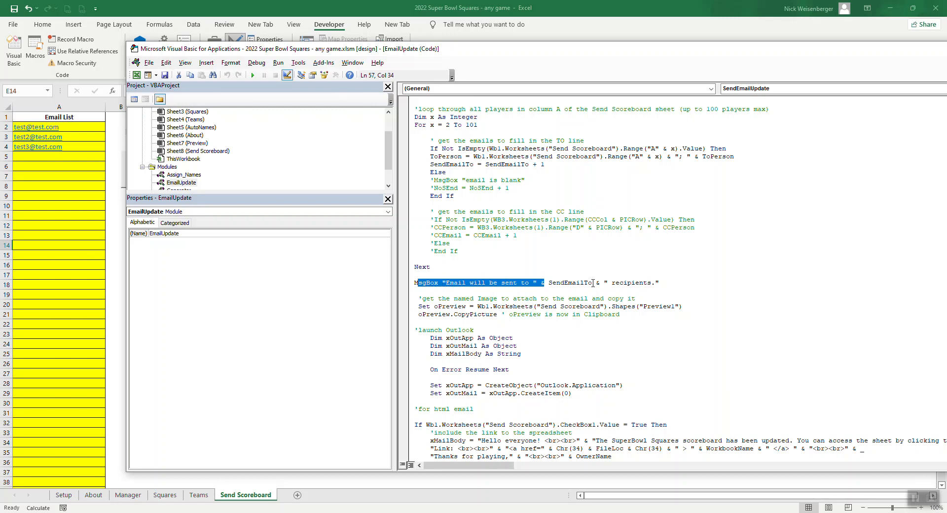
pyautogui.moveTo(203, 174)
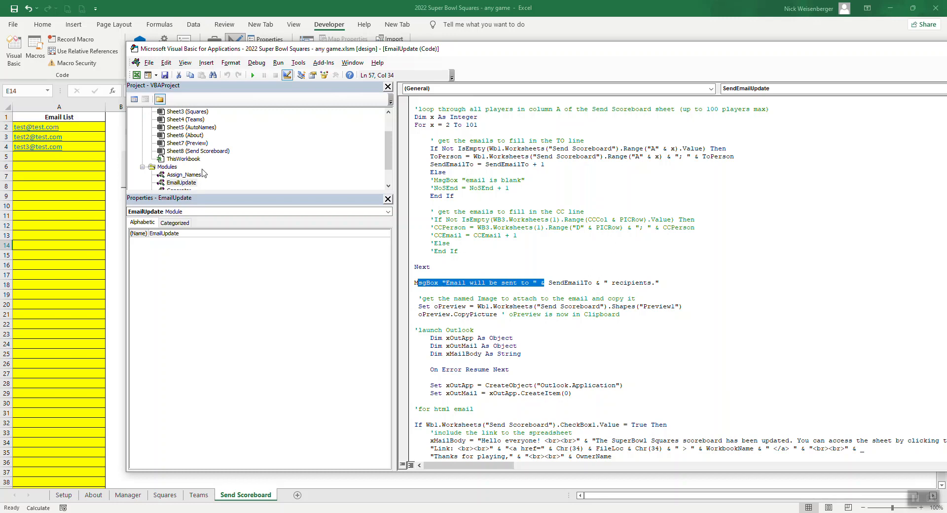
pyautogui.moveTo(124, 162)
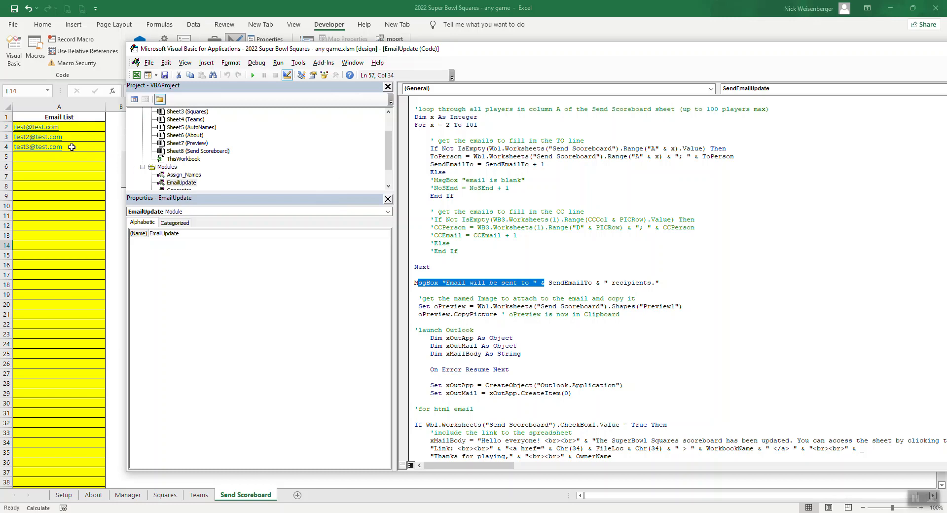
pyautogui.scroll(-3)
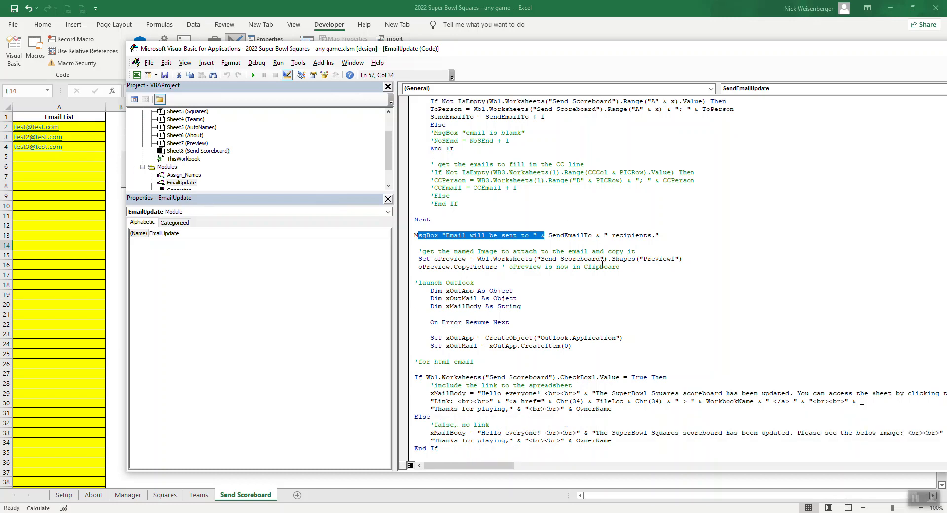
pyautogui.scroll(-3)
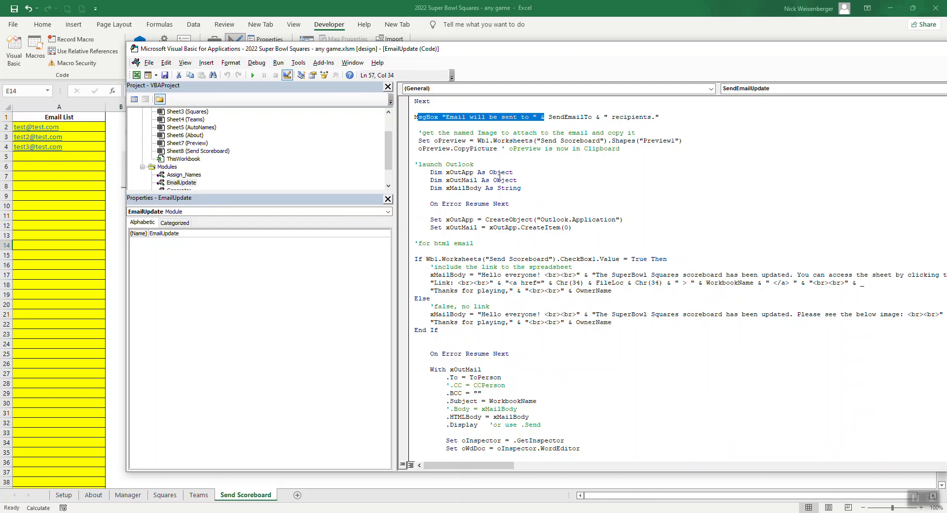
pyautogui.moveTo(531, 193)
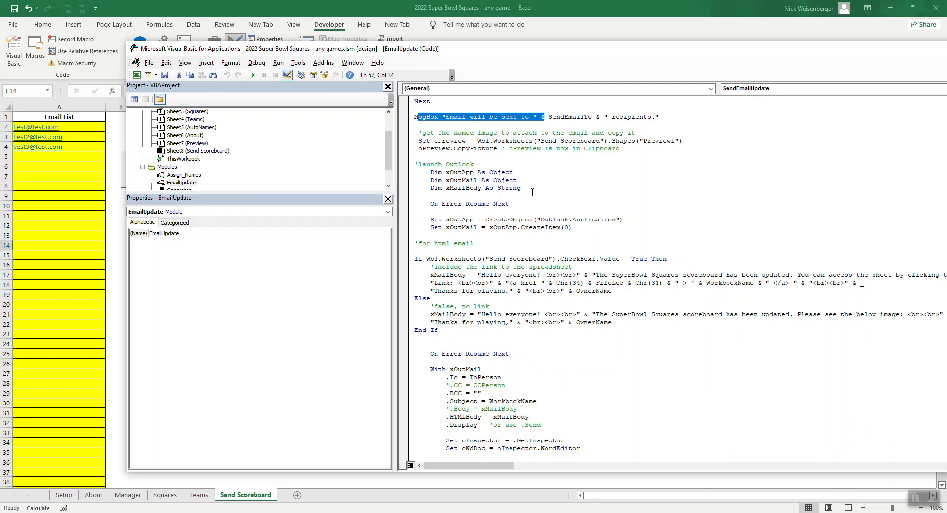
pyautogui.moveTo(561, 208)
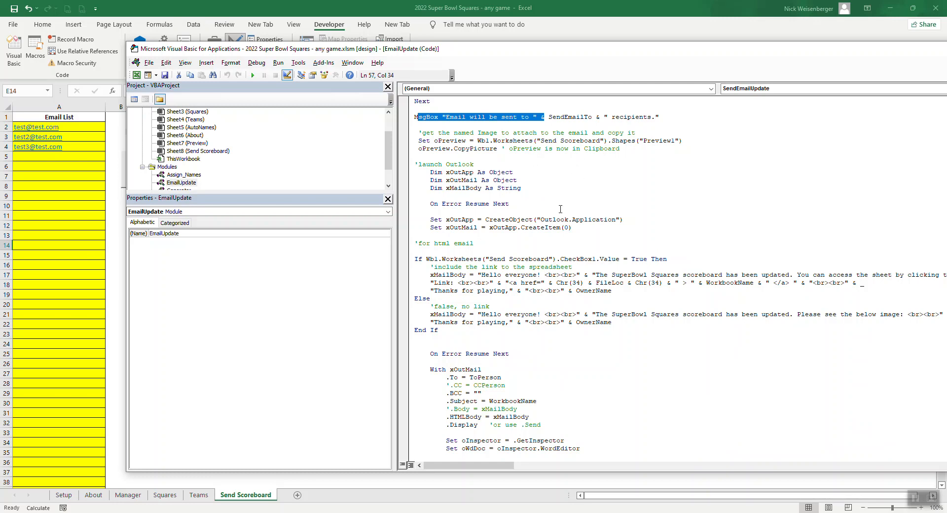
pyautogui.scroll(-3)
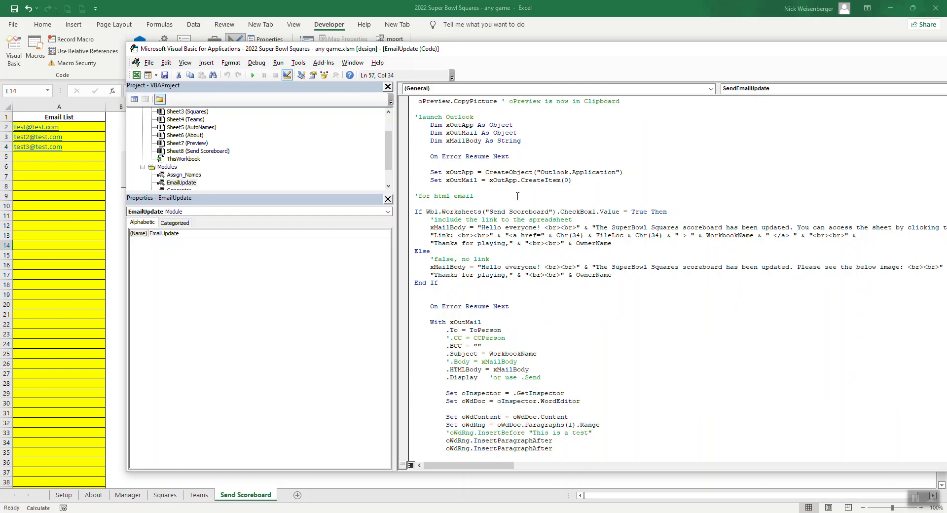
pyautogui.scroll(-3)
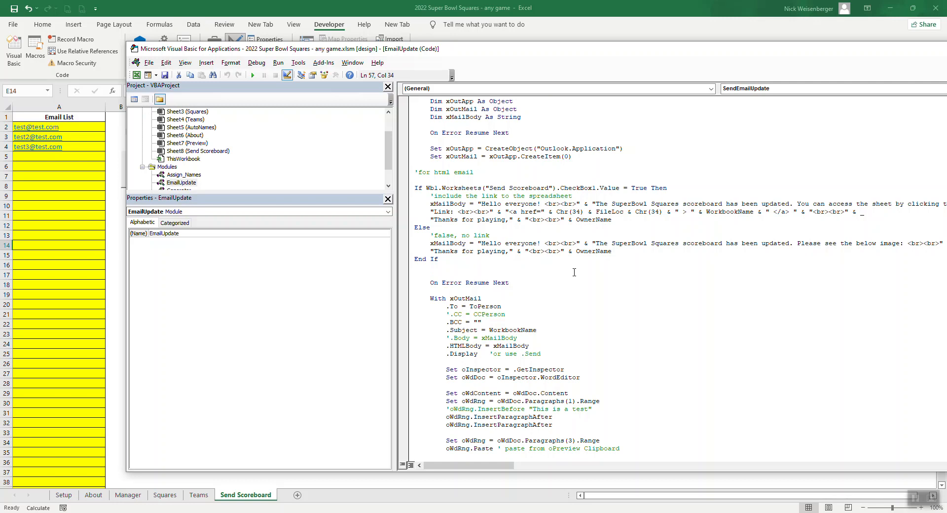
pyautogui.scroll(3)
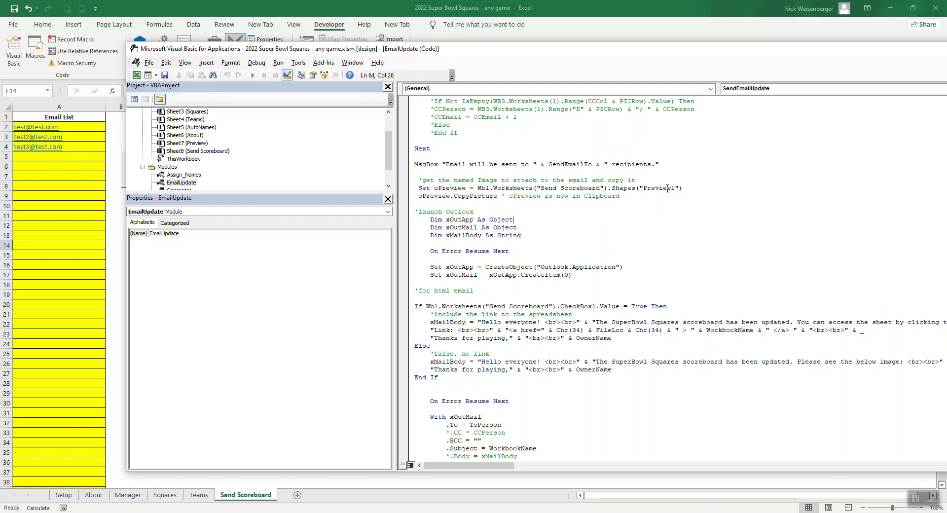
pyautogui.moveTo(653, 195)
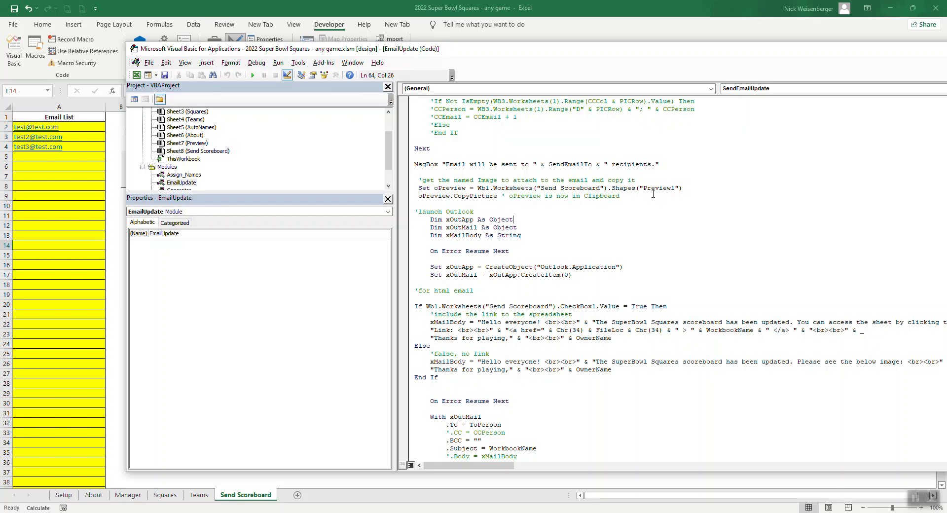
pyautogui.moveTo(653, 193)
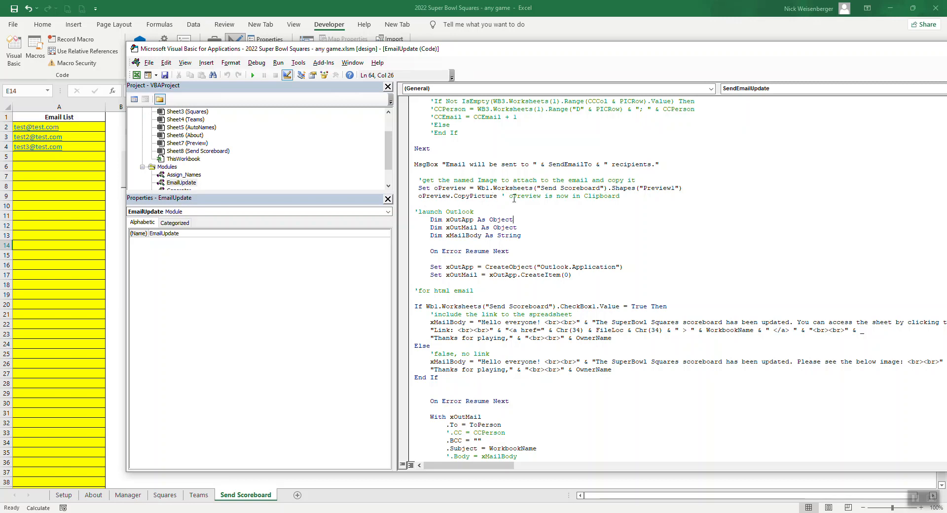
pyautogui.scroll(-3)
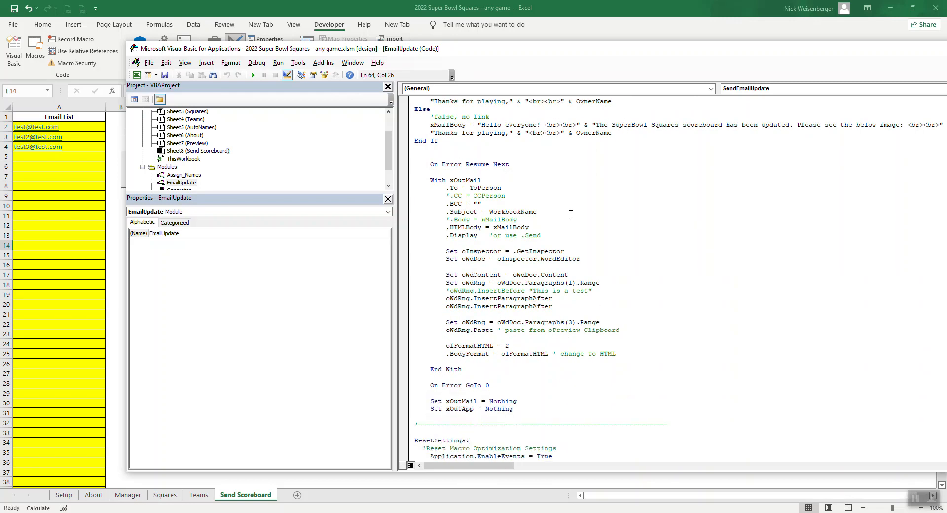
pyautogui.scroll(-3)
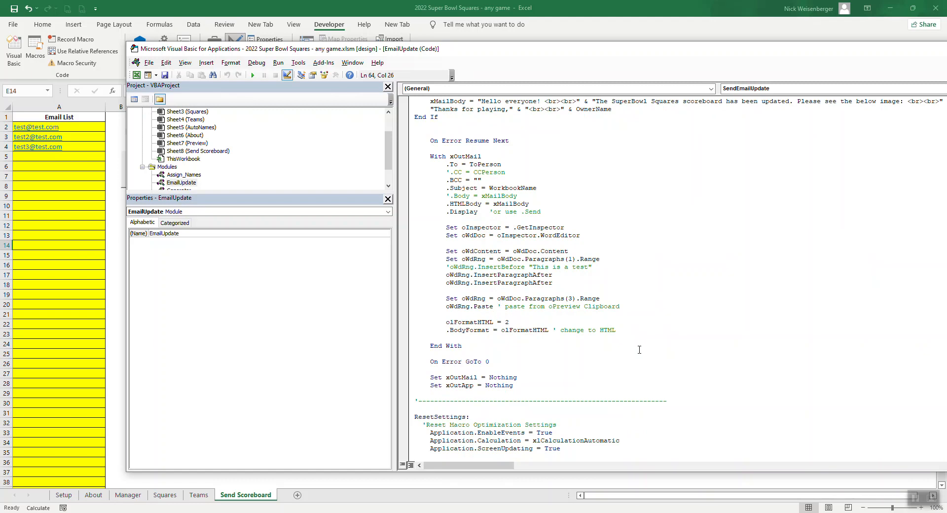
pyautogui.scroll(3)
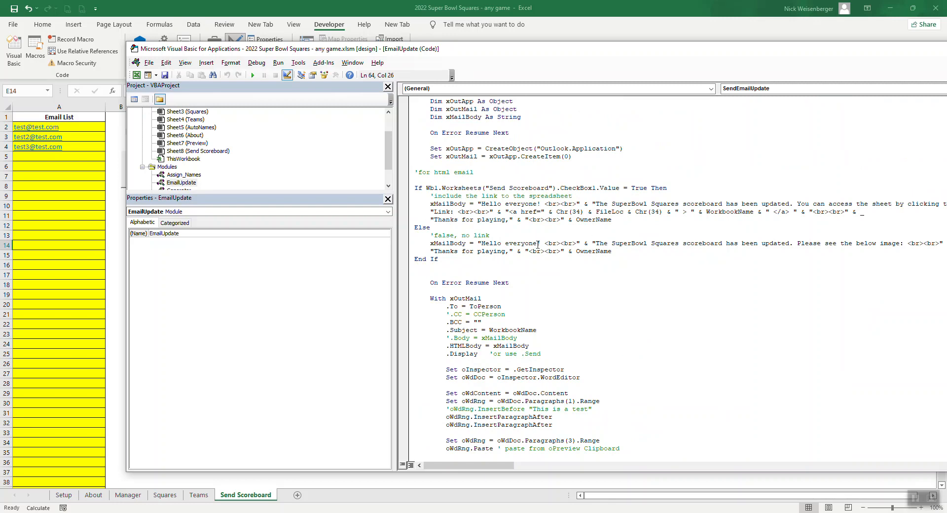
pyautogui.moveTo(546, 210)
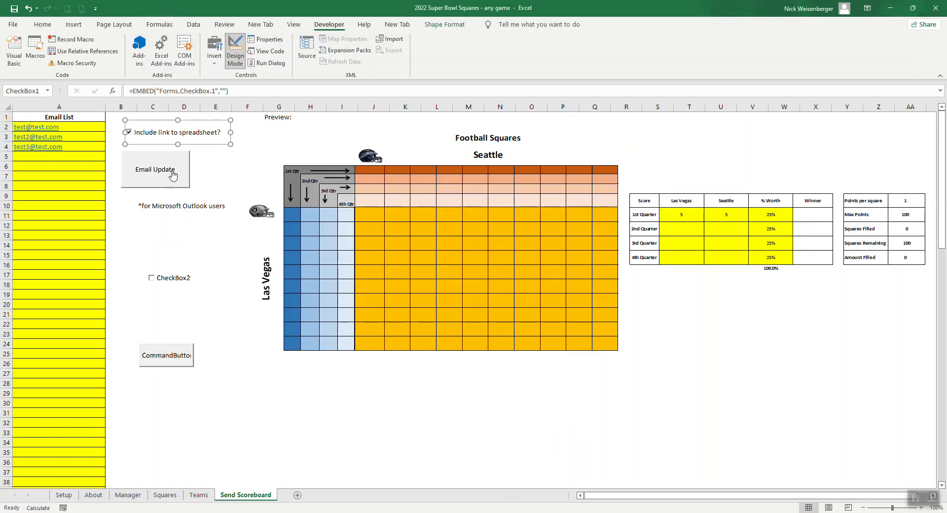
# View the code behind the Email Update button, then return to Send Scoreboard.
pyautogui.click(152, 244)
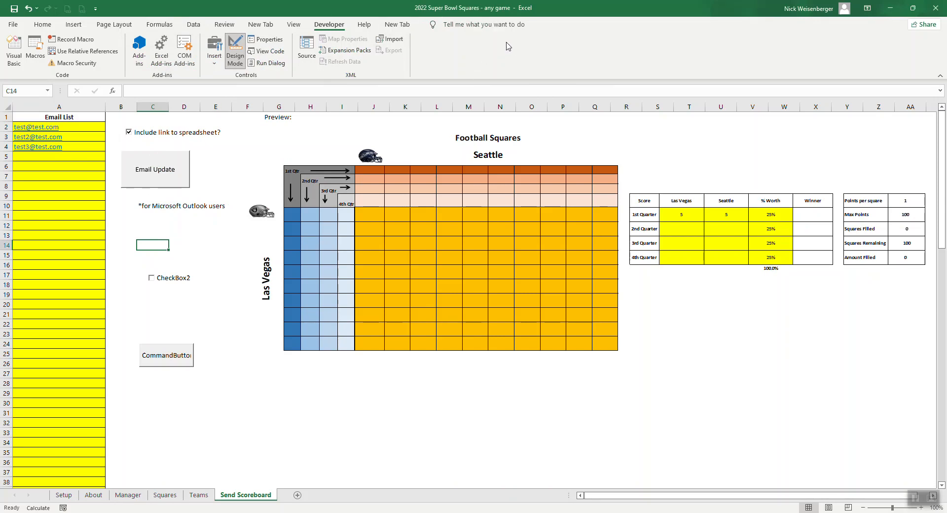
pyautogui.moveTo(144, 152)
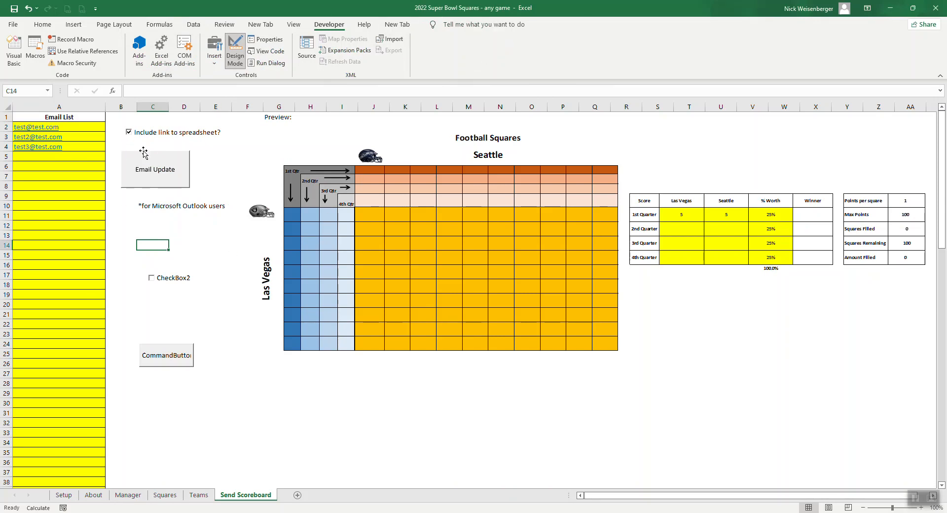
pyautogui.doubleClick(155, 168)
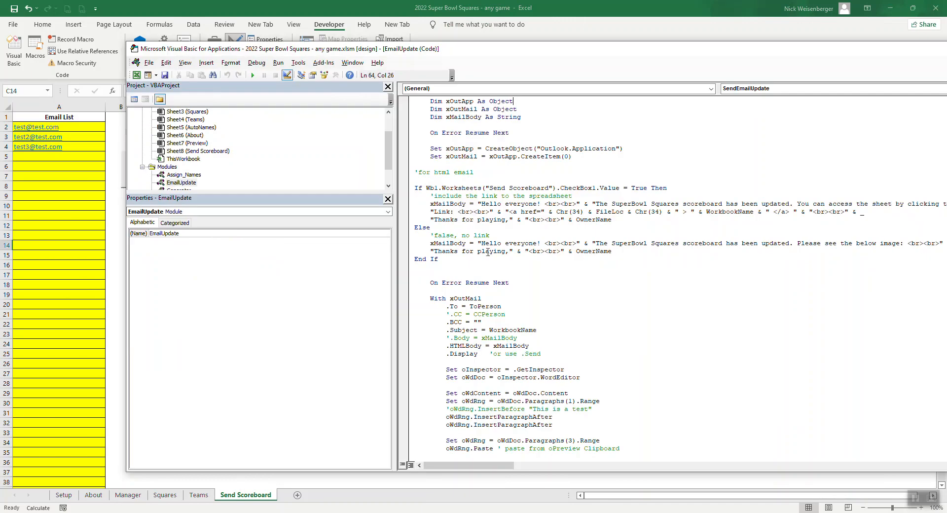
pyautogui.moveTo(527, 203)
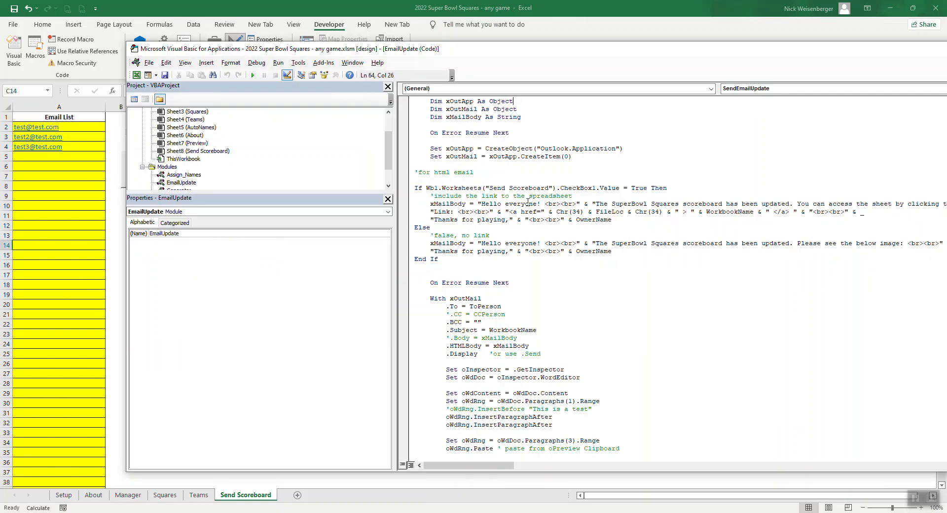
pyautogui.moveTo(665, 294)
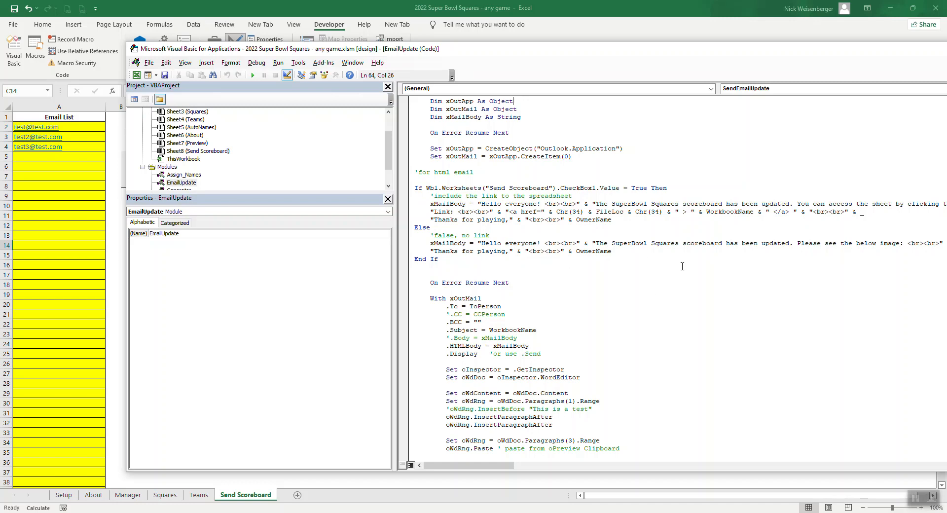
pyautogui.scroll(3)
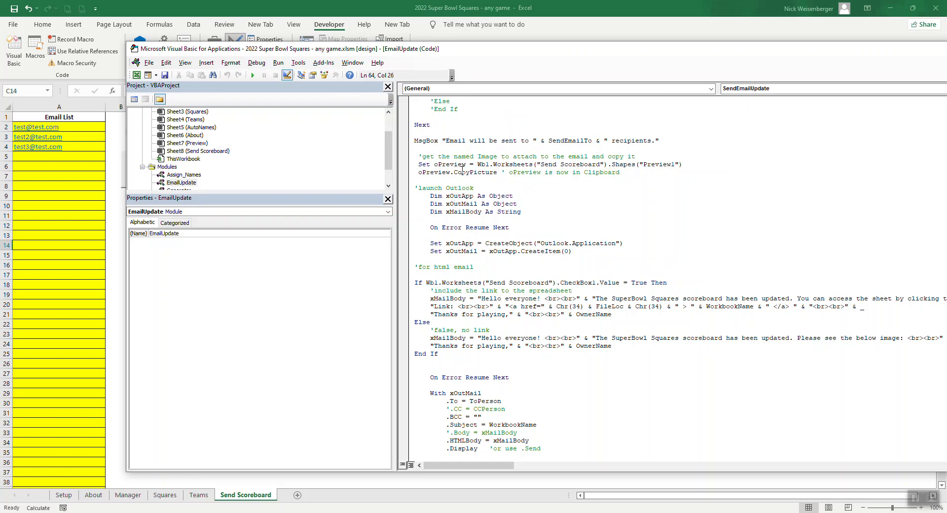
pyautogui.scroll(-3)
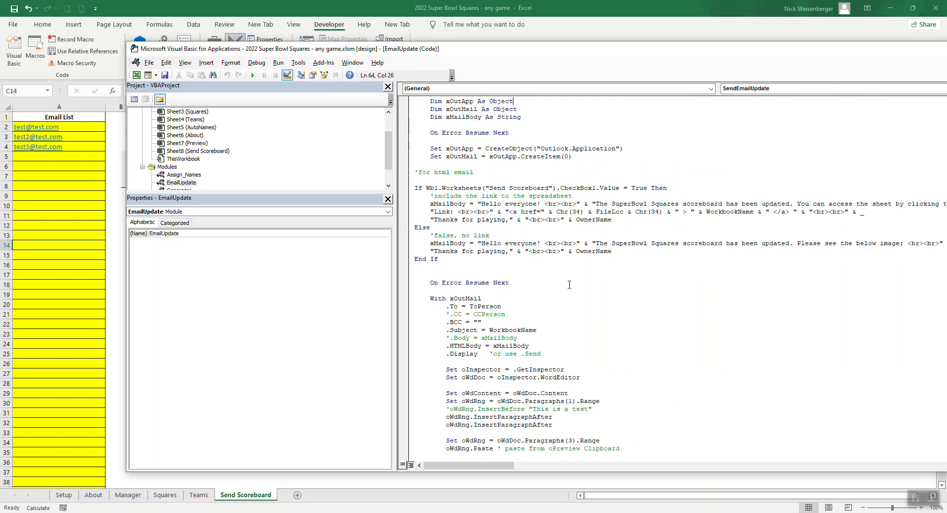
pyautogui.scroll(-3)
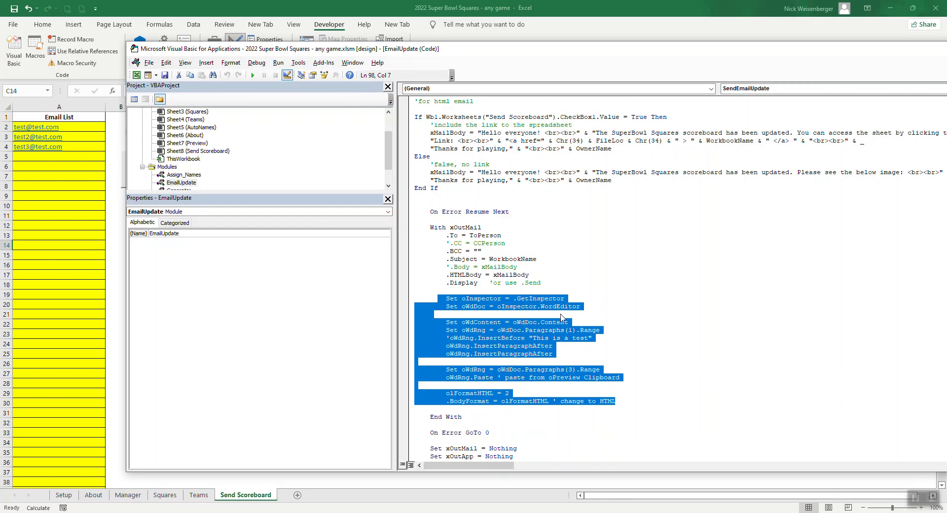
pyautogui.moveTo(574, 345)
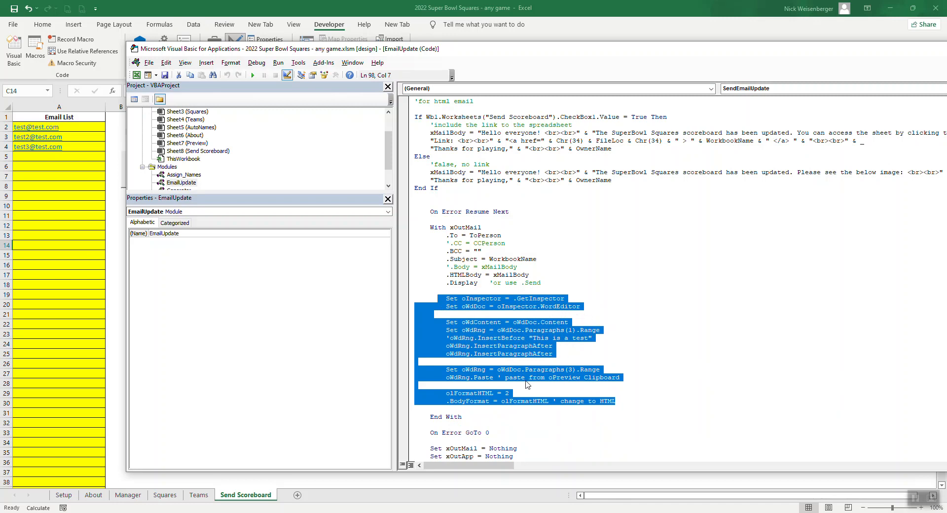
pyautogui.moveTo(537, 334)
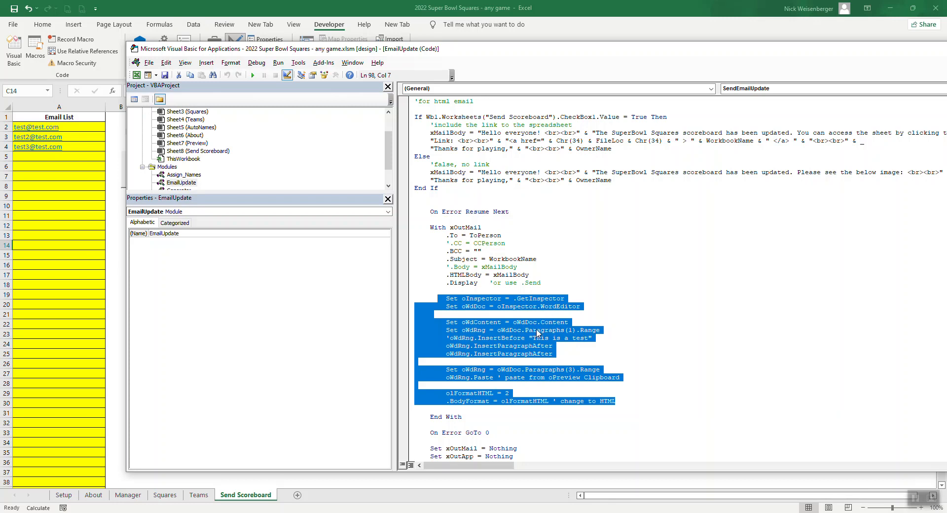
pyautogui.moveTo(557, 347)
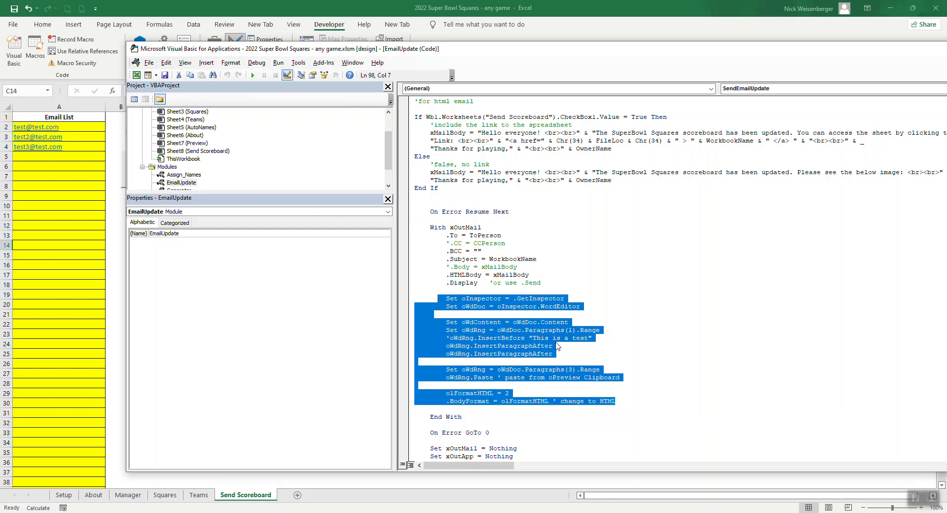
pyautogui.scroll(-3)
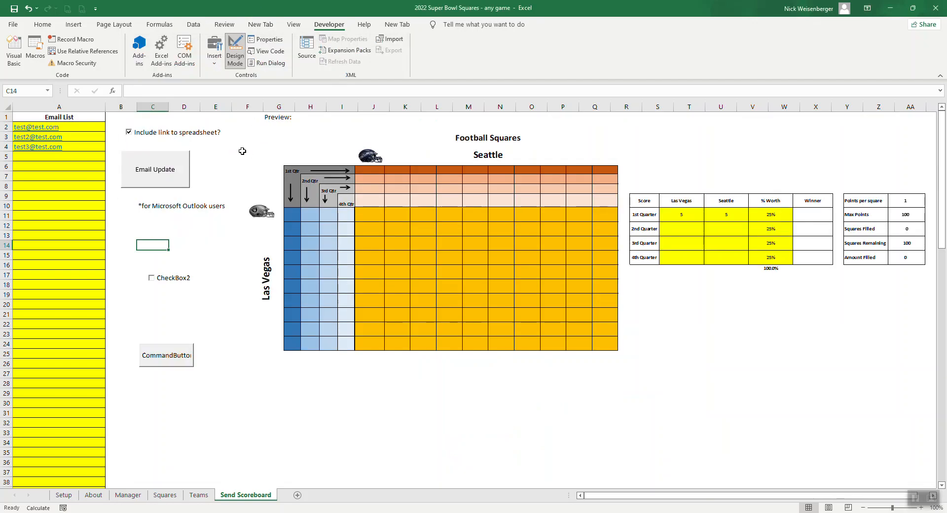
pyautogui.moveTo(176, 168)
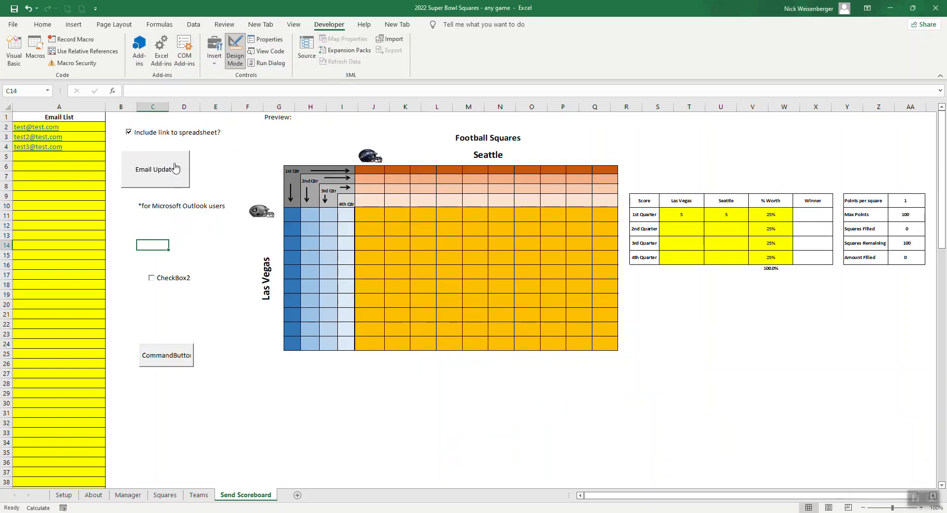
# Exit design mode, untick the spreadsheet link, run Email Update to three recipients, then discard the draft.
pyautogui.click(175, 132)
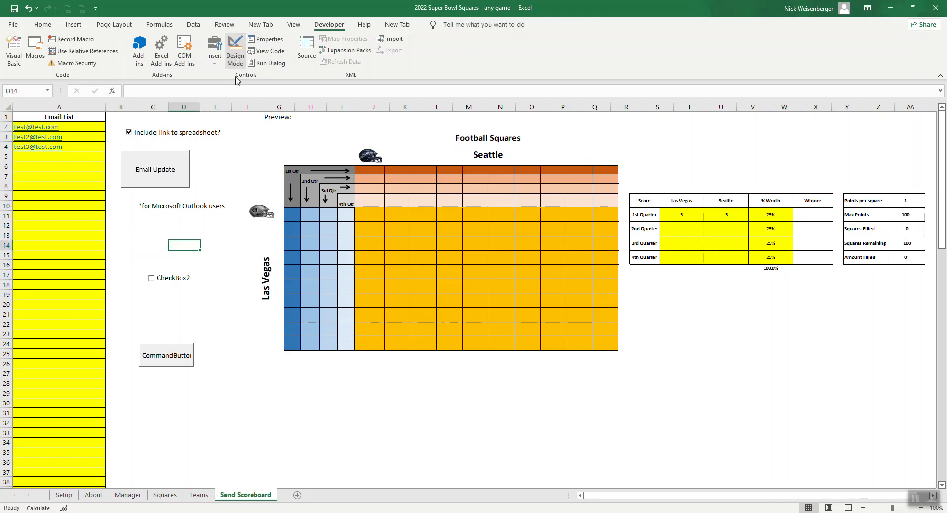
pyautogui.click(128, 132)
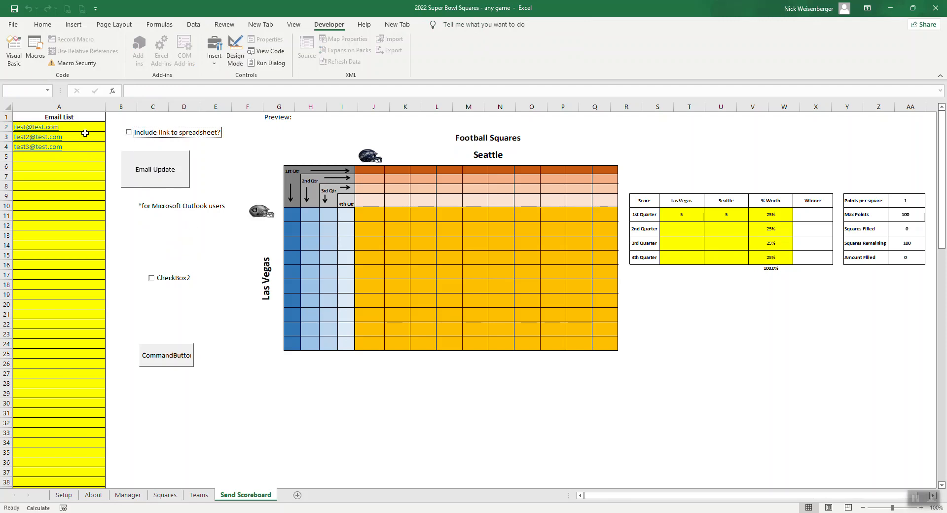
pyautogui.click(155, 168)
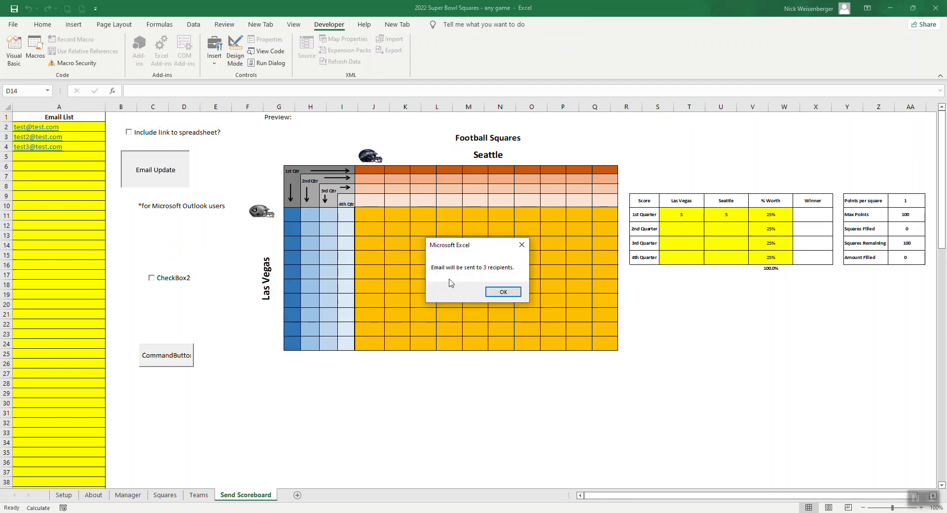
pyautogui.click(502, 292)
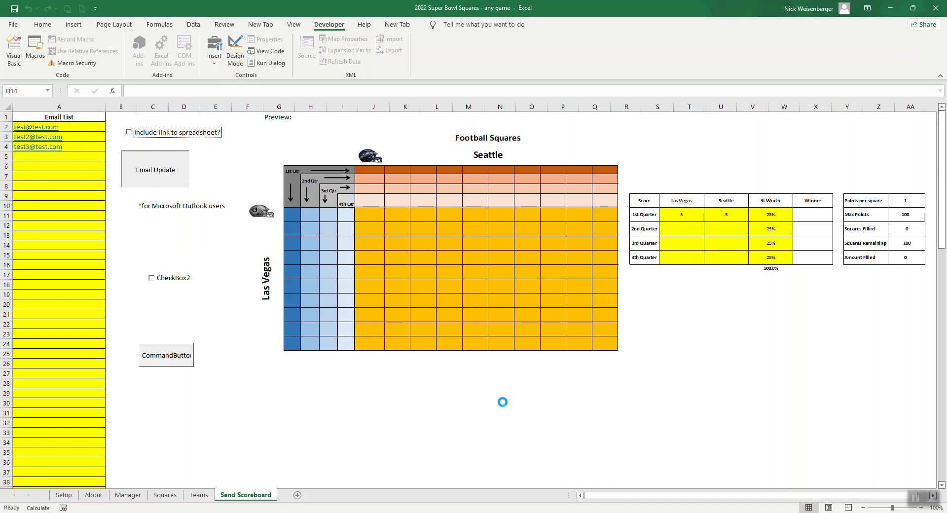
pyautogui.click(155, 168)
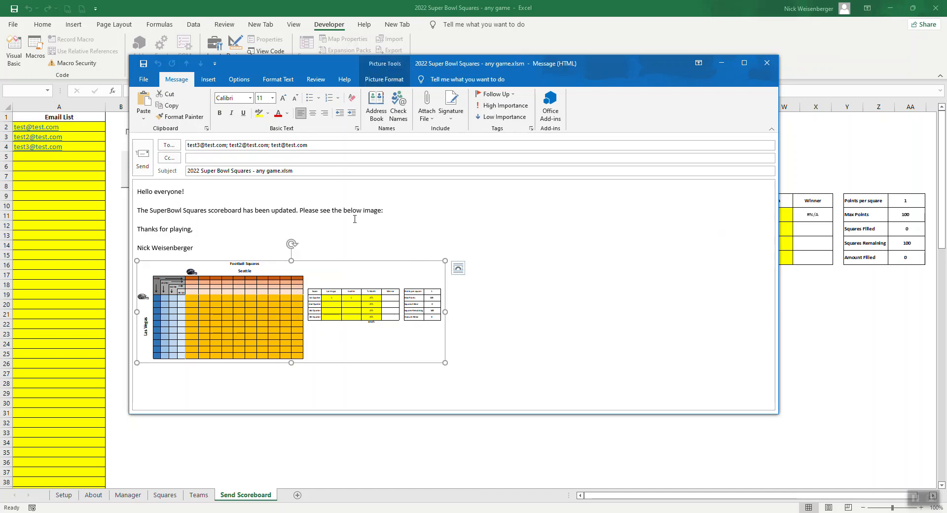
pyautogui.moveTo(811, 340)
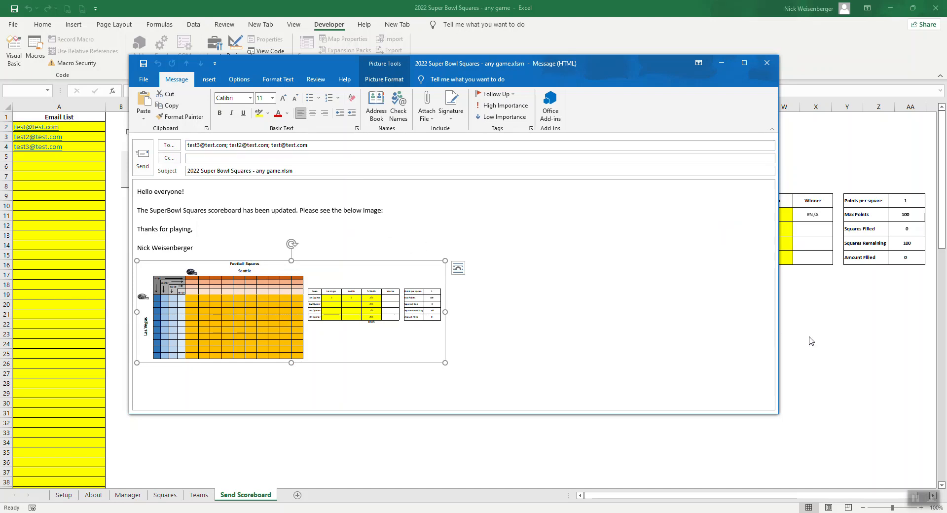
pyautogui.click(767, 63)
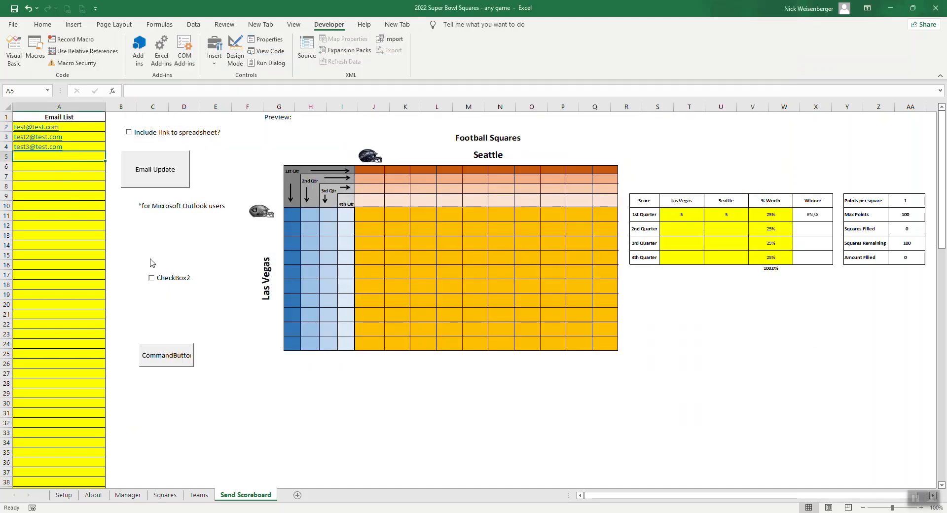
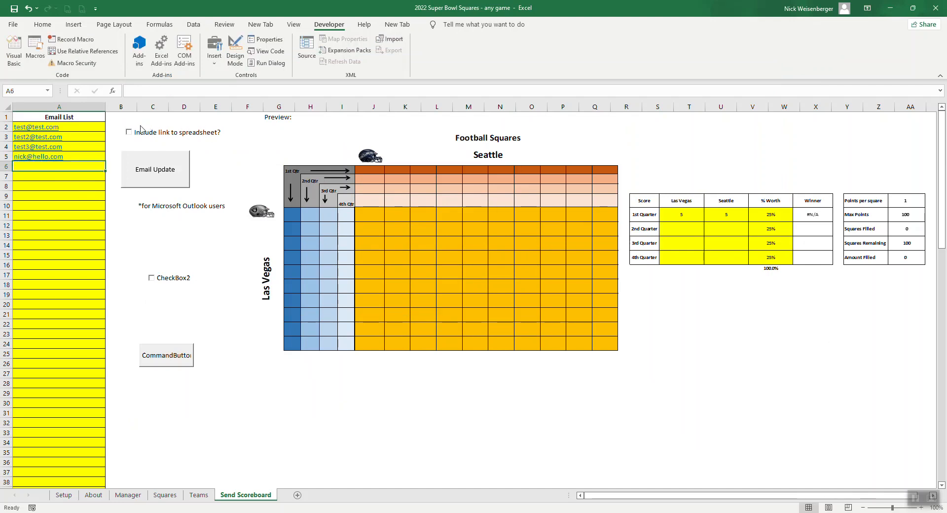
pyautogui.click(129, 133)
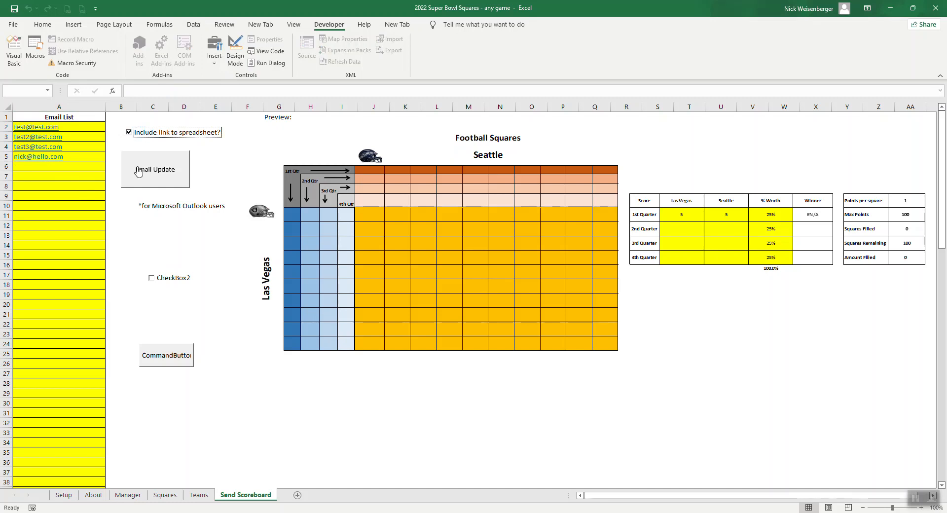
pyautogui.moveTo(511, 348)
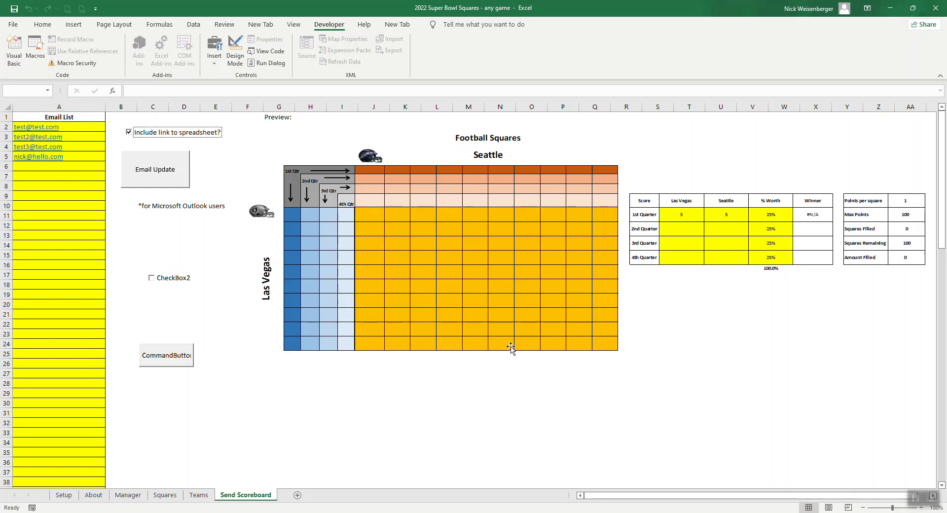
pyautogui.moveTo(143, 487)
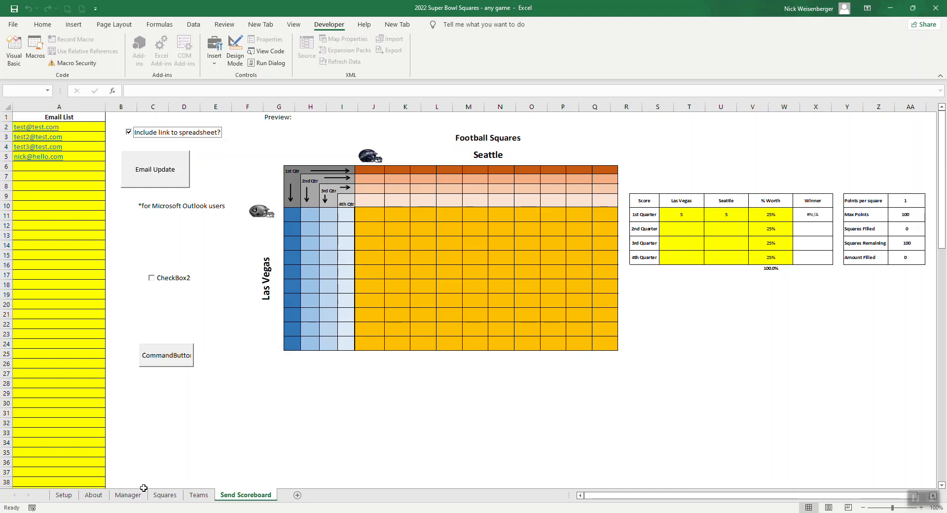
pyautogui.click(165, 495)
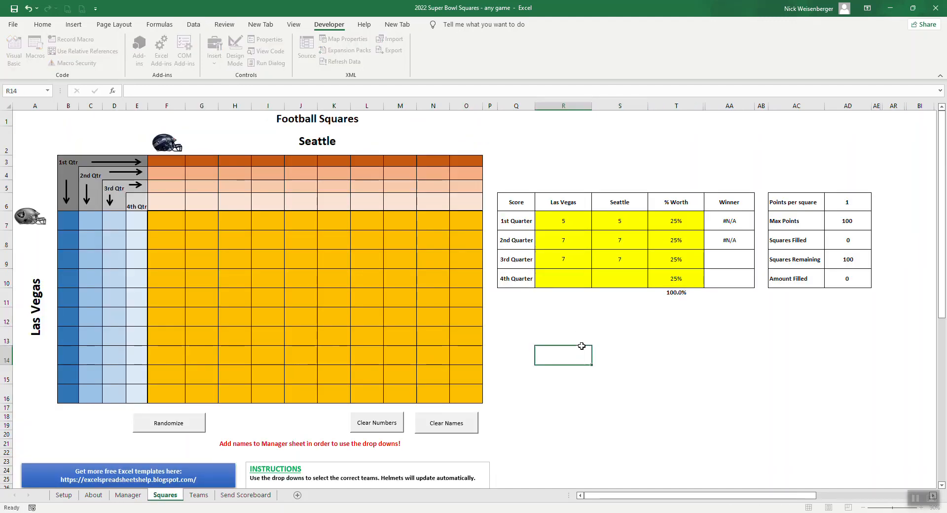
# From Send Scoreboard, run Email Update and confirm four recipients to get a draft with link and picture.
pyautogui.click(246, 496)
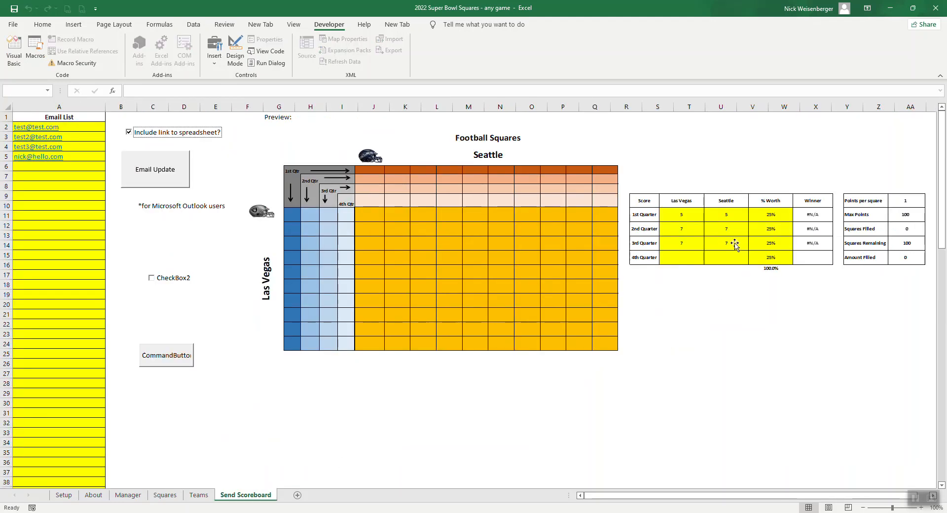
pyautogui.click(155, 169)
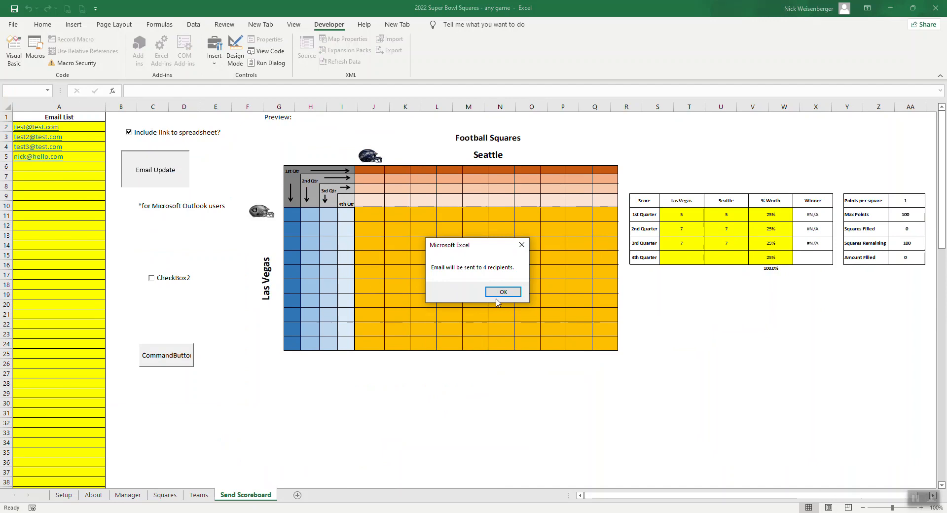
pyautogui.click(503, 292)
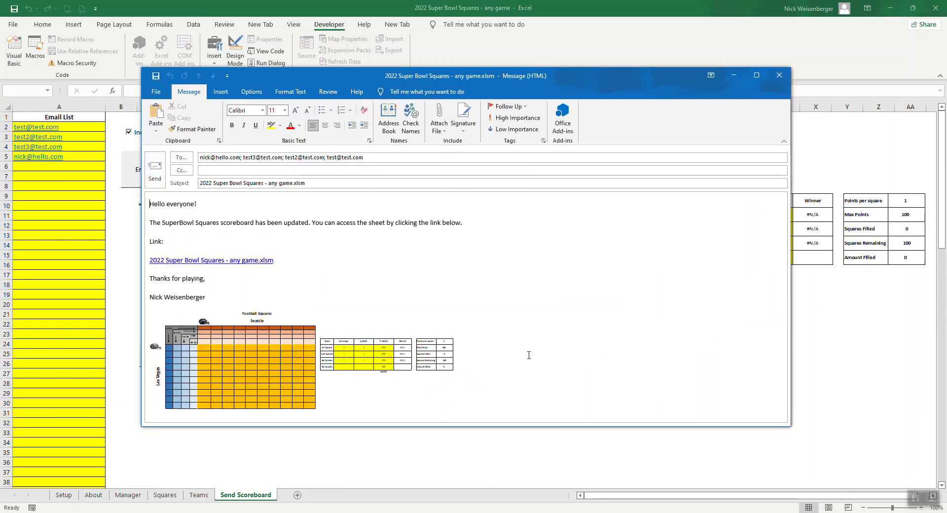
pyautogui.moveTo(342, 352)
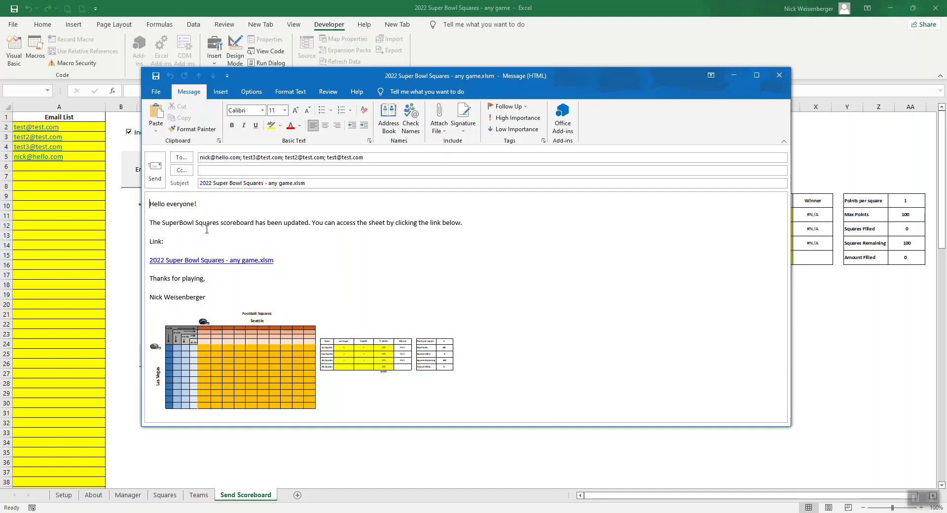
pyautogui.moveTo(582, 288)
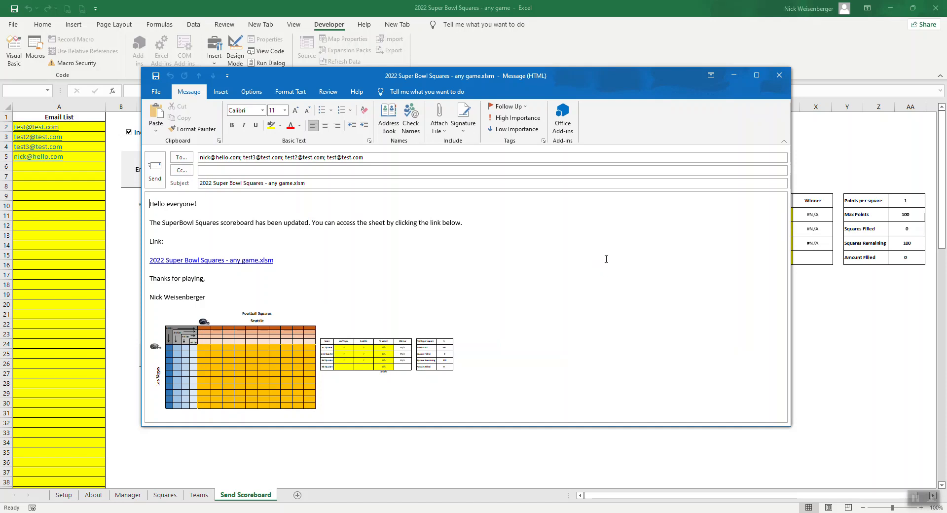
pyautogui.moveTo(642, 268)
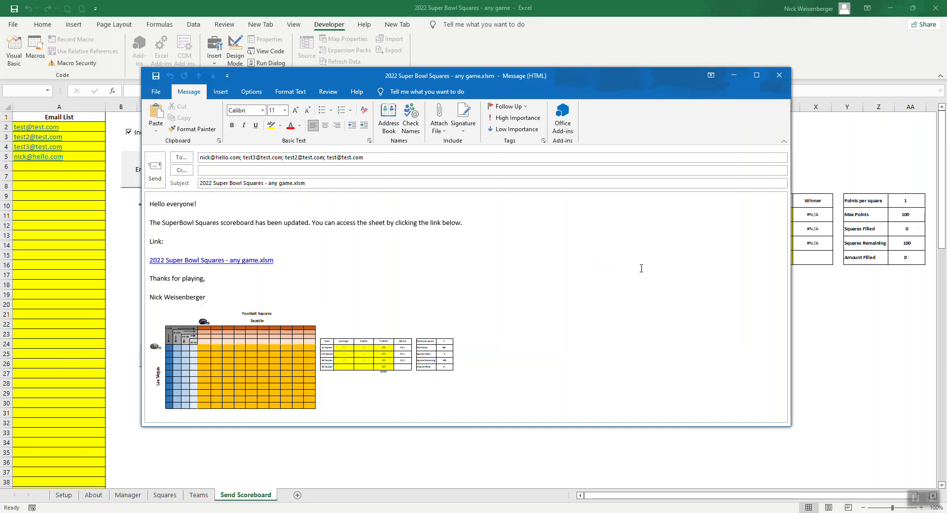